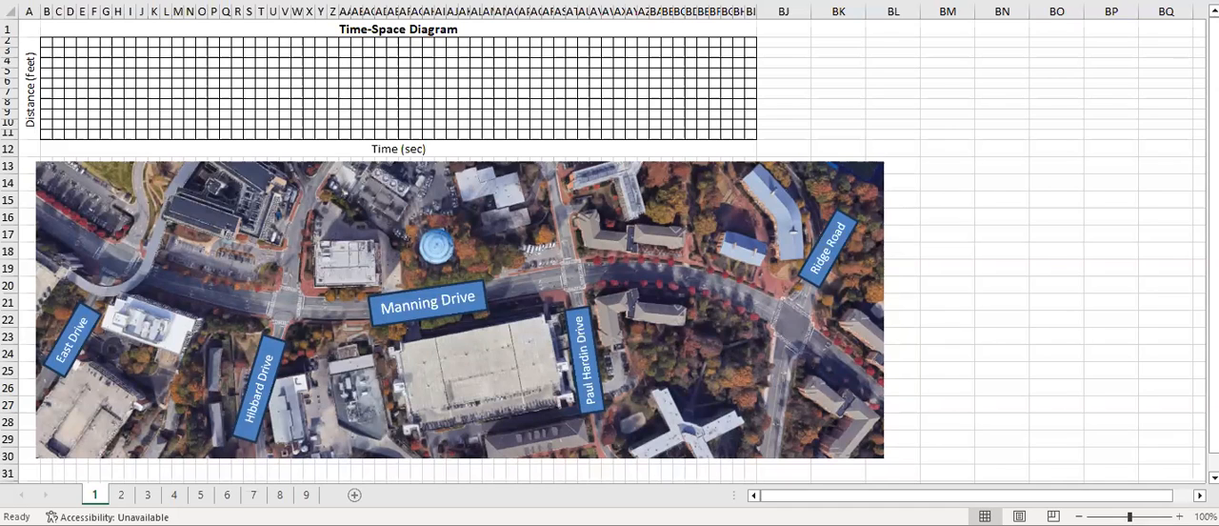
mouse_move(297, 410)
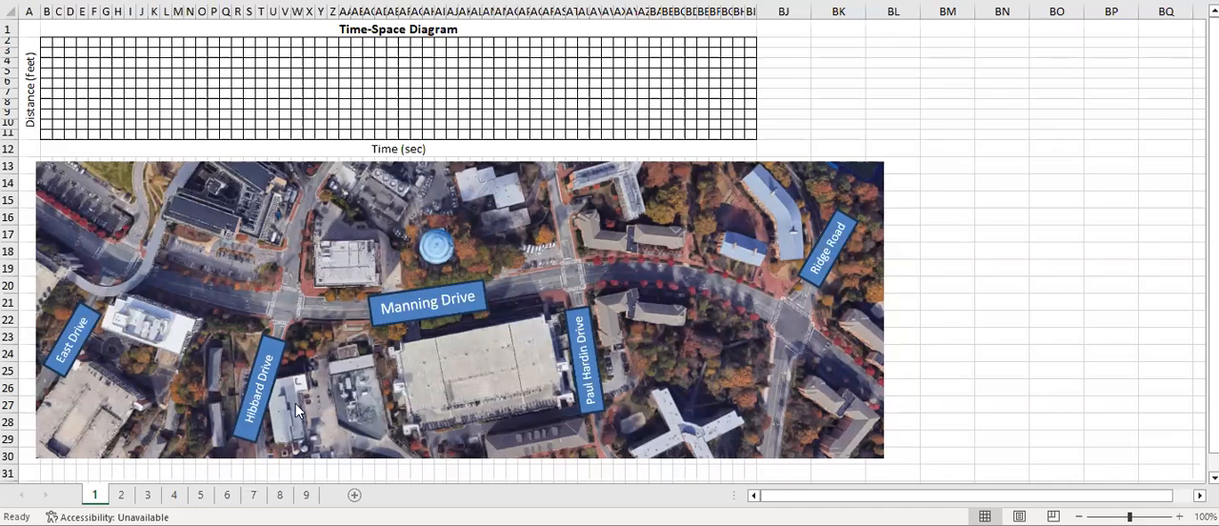
Review sheet 2's offset formula over the Ridge, Paul Hardin, Hibbard and East distance-time grid
click(1002, 423)
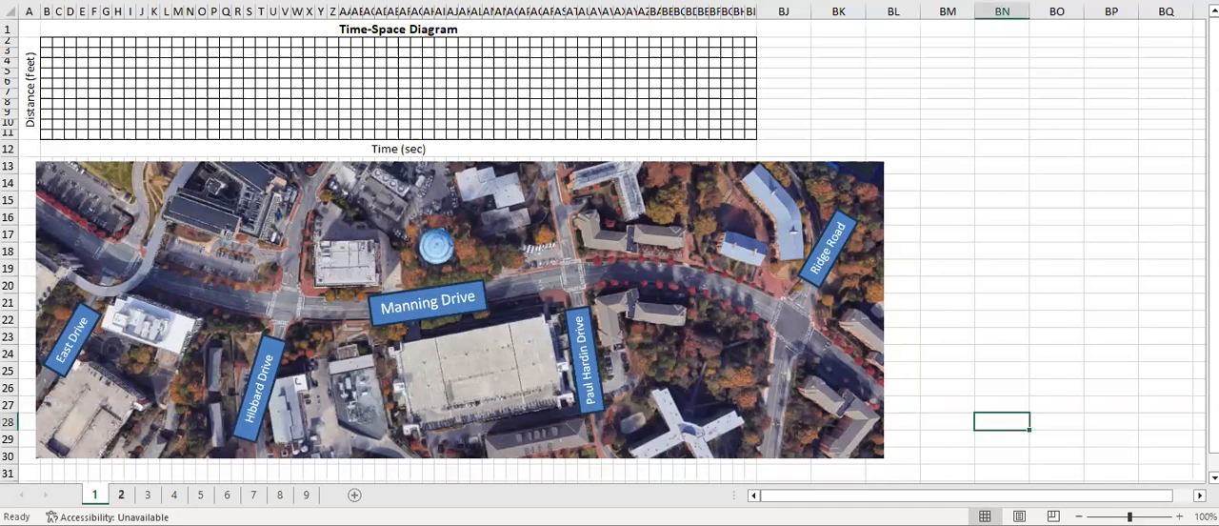
click(120, 495)
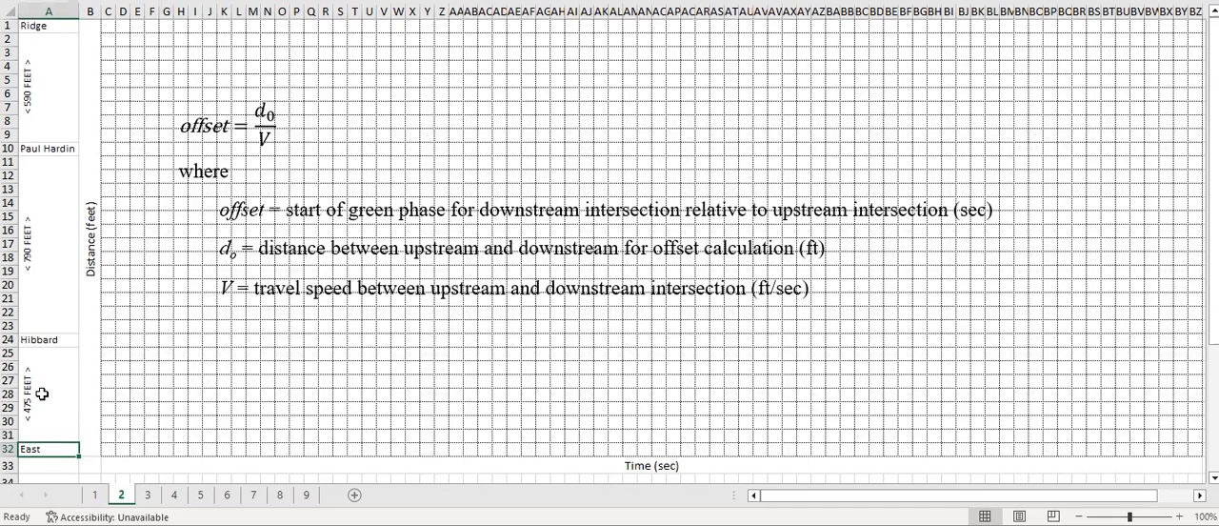
mouse_move(49, 339)
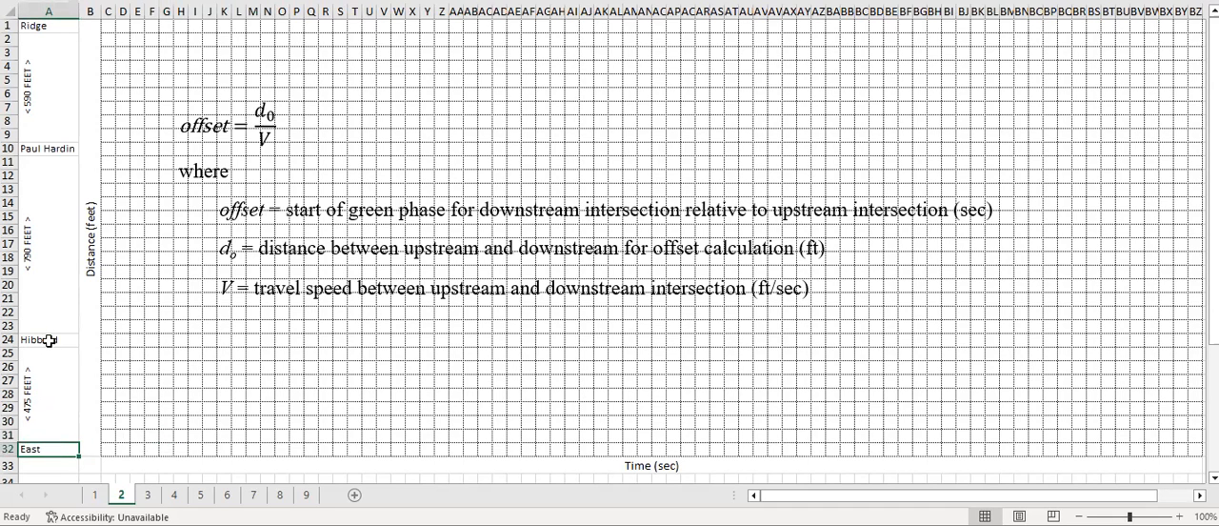
click(47, 339)
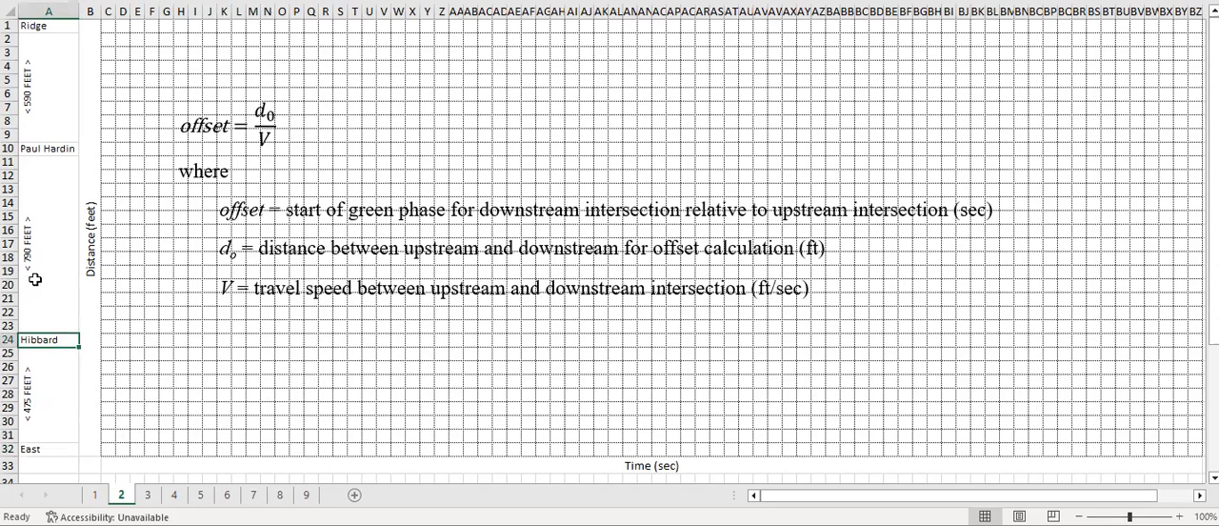
click(47, 148)
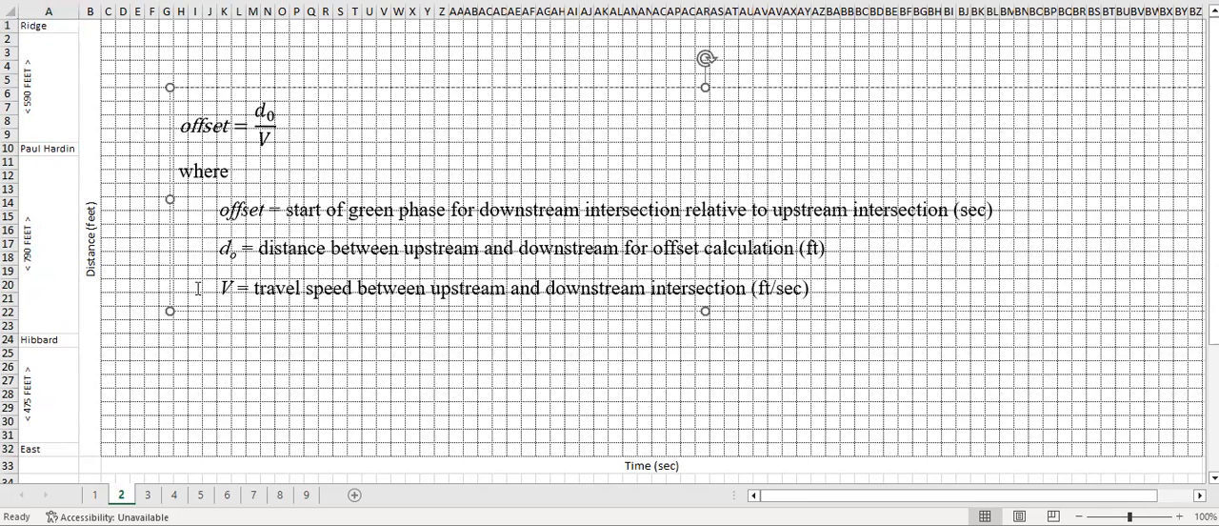
click(238, 328)
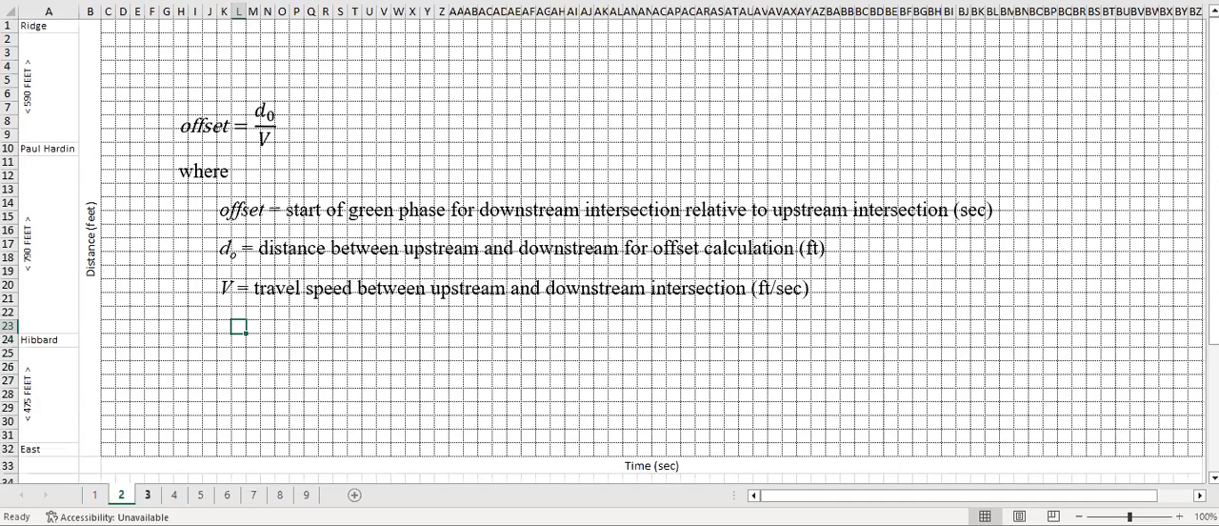
Show sheet 3 with the 50.6, 34.5 and 13.0 s offsets at Ridge, Paul Hardin and Hibbard
click(145, 496)
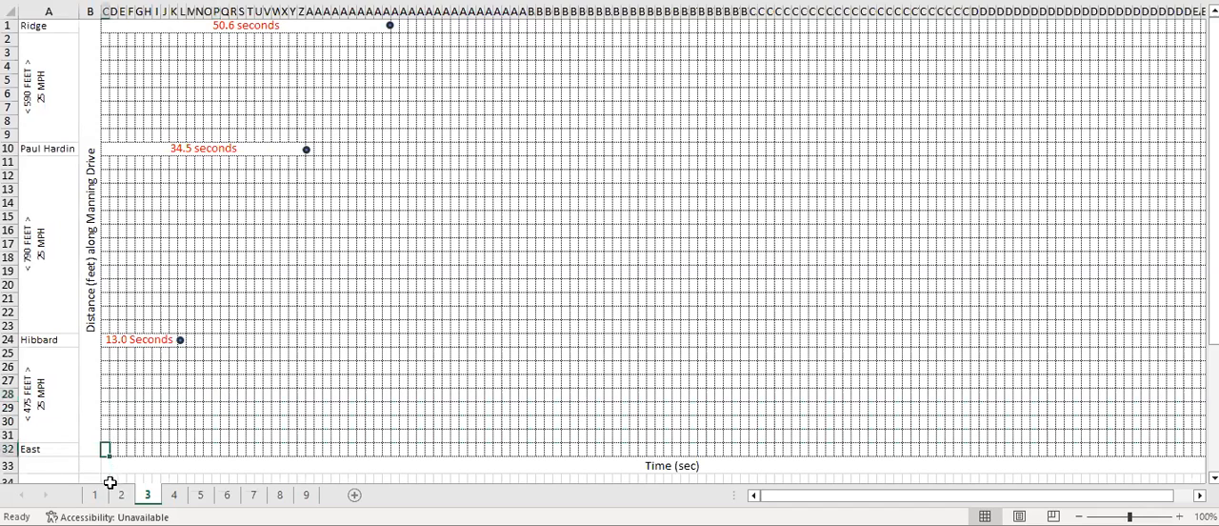
mouse_move(74, 351)
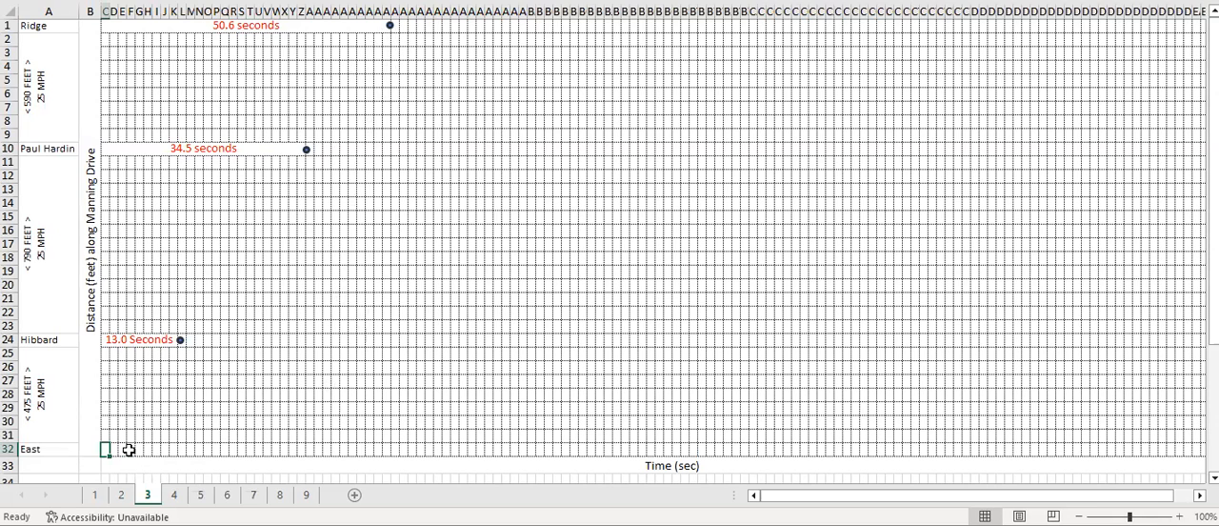
View sheet 4's signal timing bars, then sheet 5's green progression band from East to Ridge
click(173, 495)
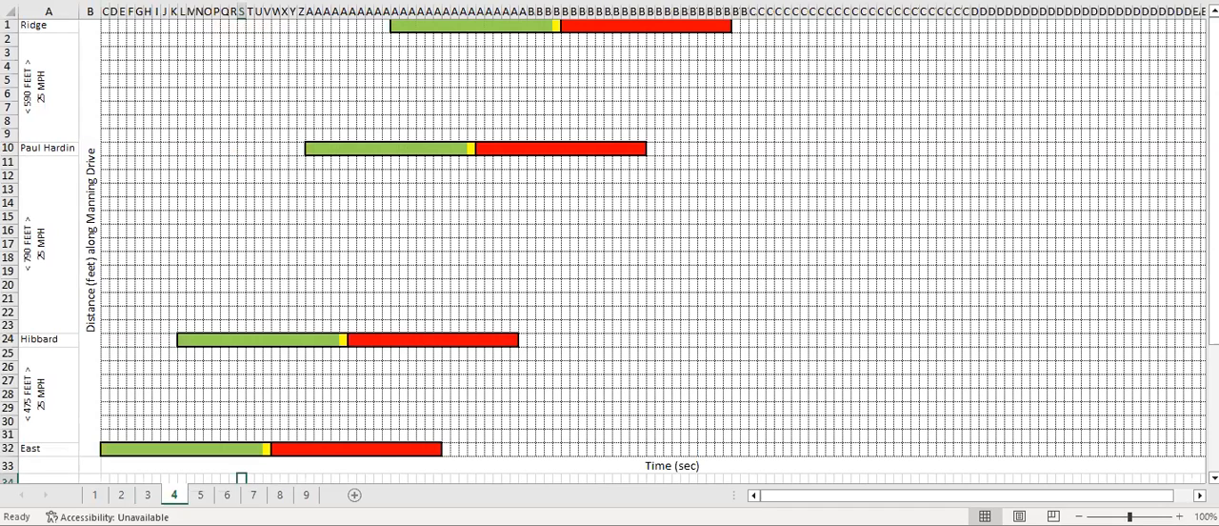
mouse_move(329, 152)
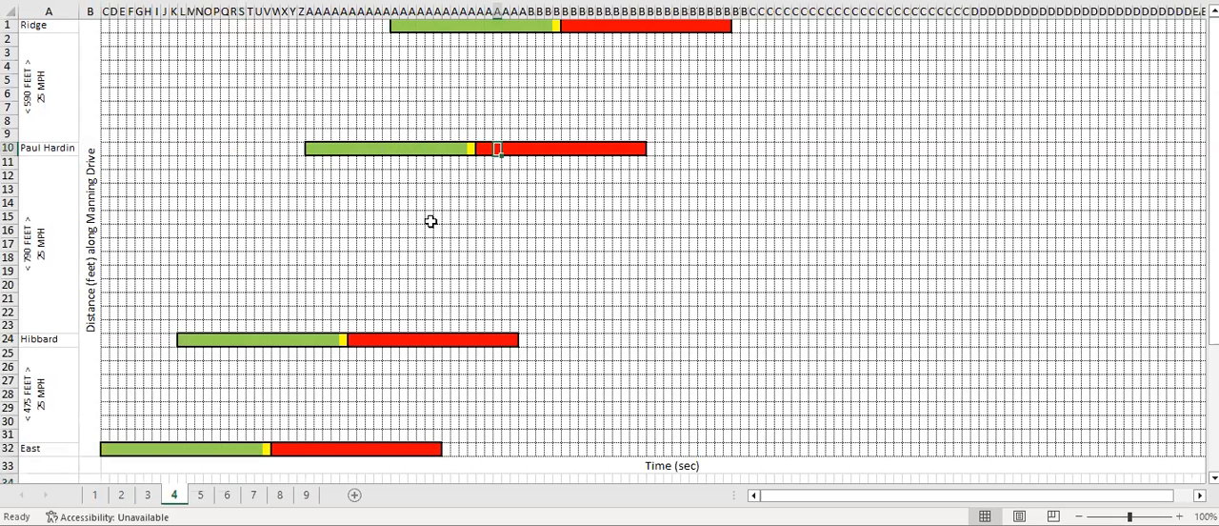
mouse_move(139, 453)
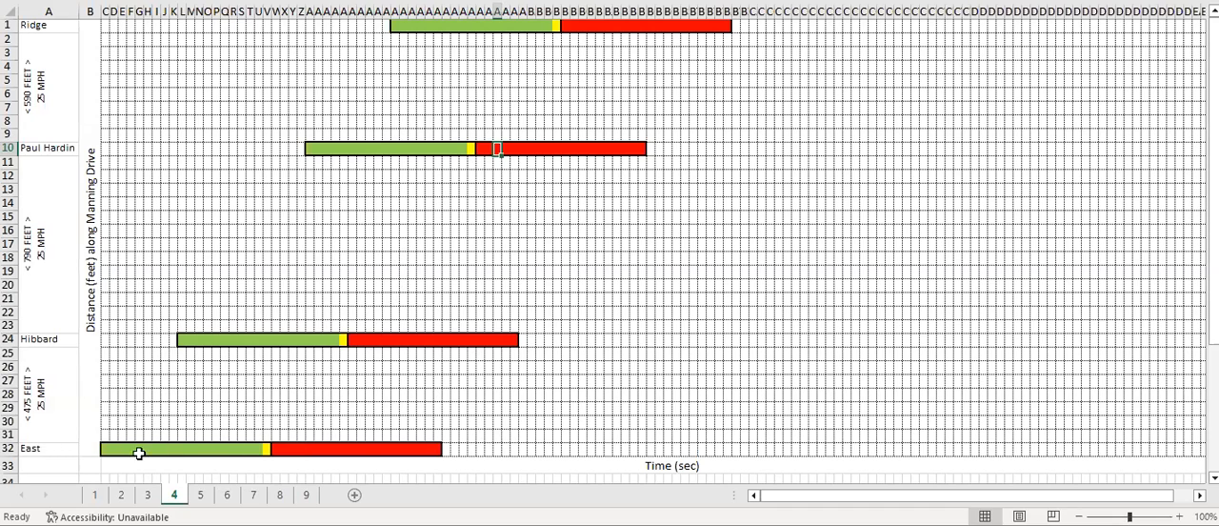
mouse_move(602, 38)
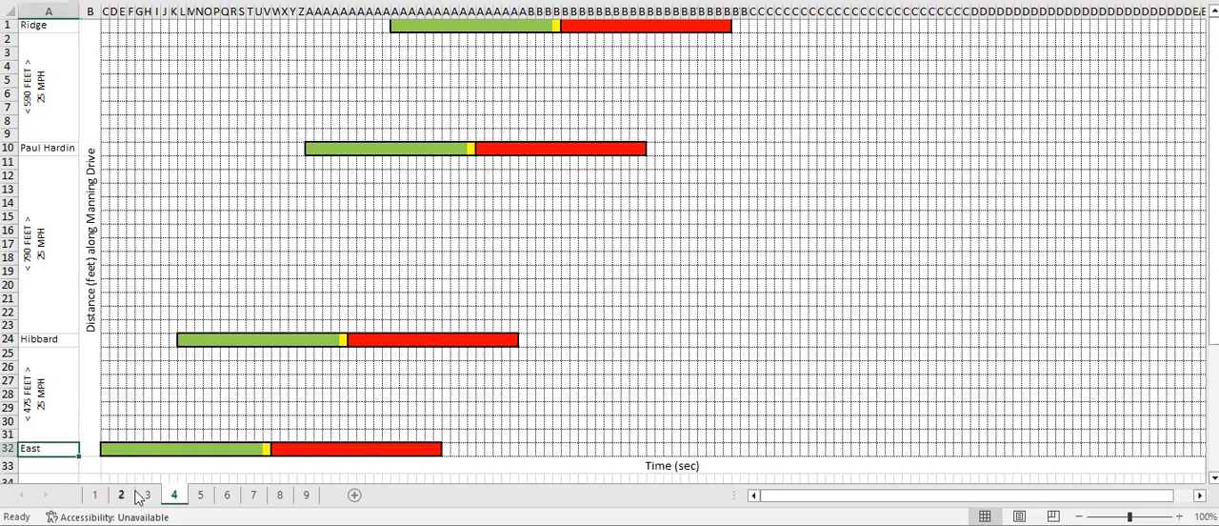
click(144, 495)
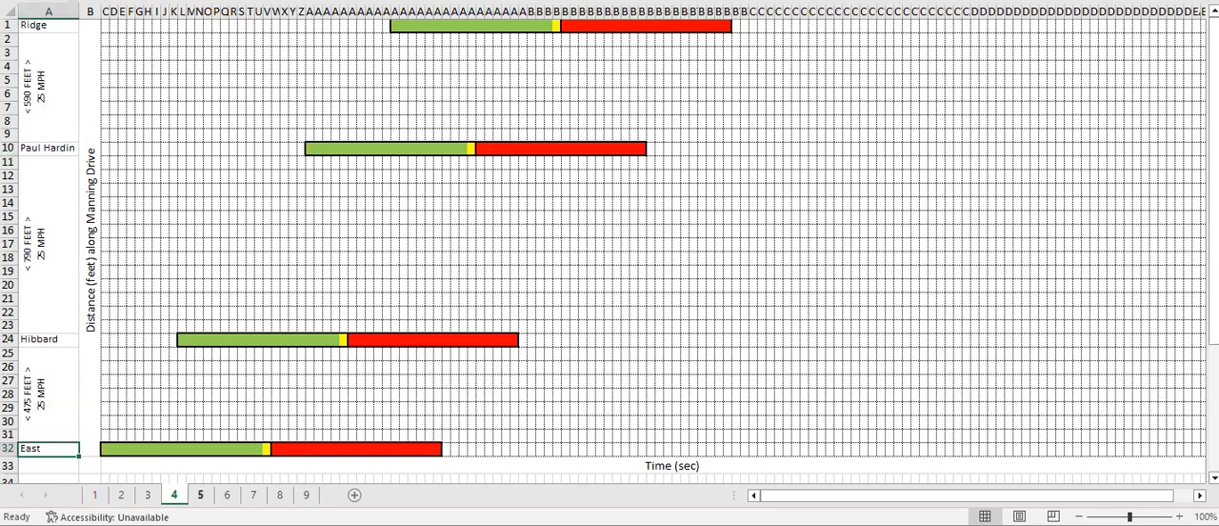
click(200, 495)
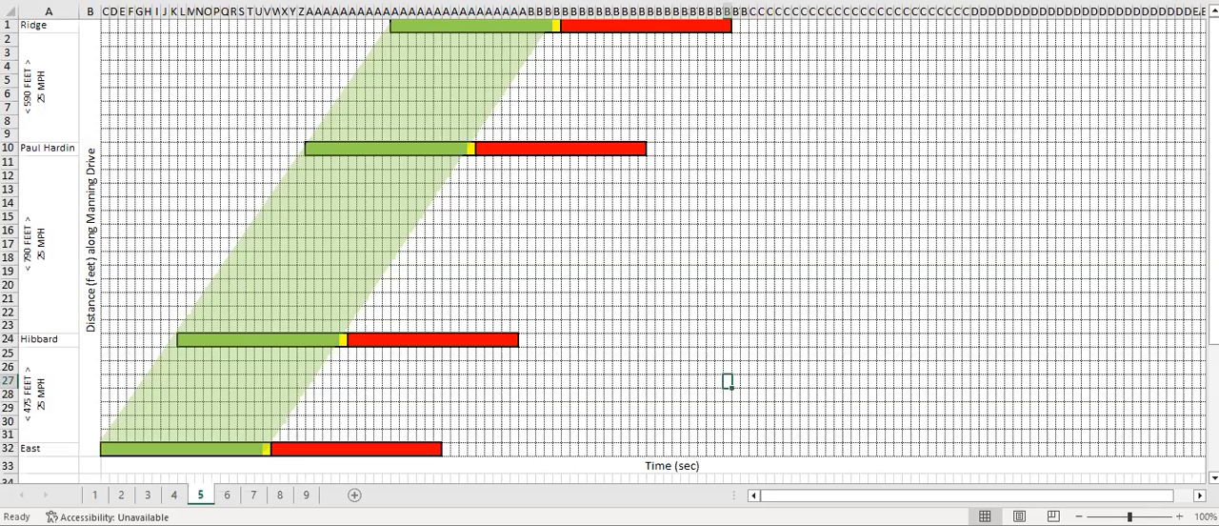
Select the green band, then show sheet 6's repeating green, yellow and red signal cycles
click(168, 446)
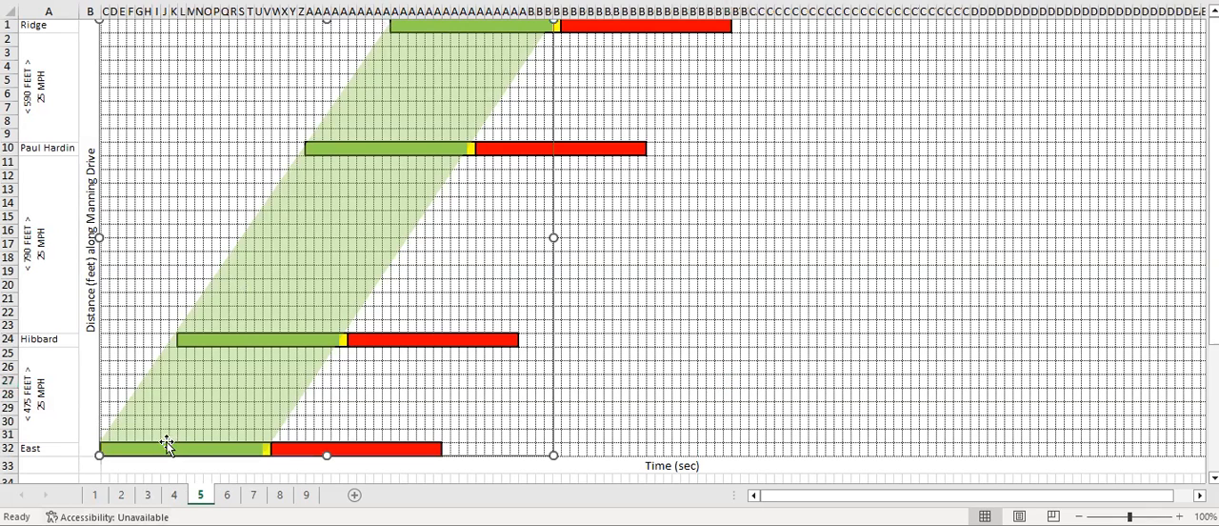
mouse_move(178, 423)
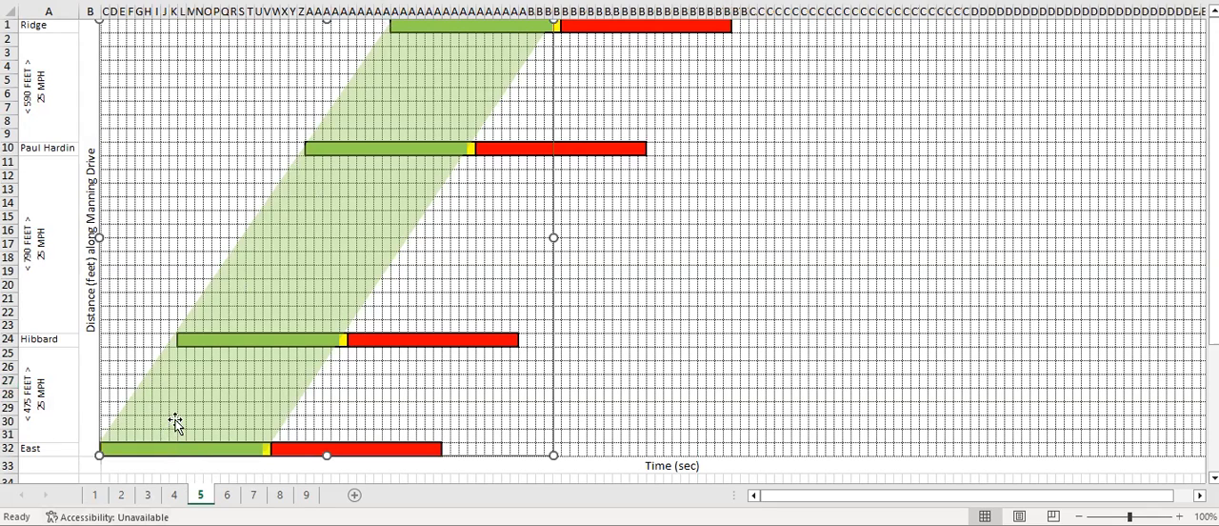
mouse_move(278, 339)
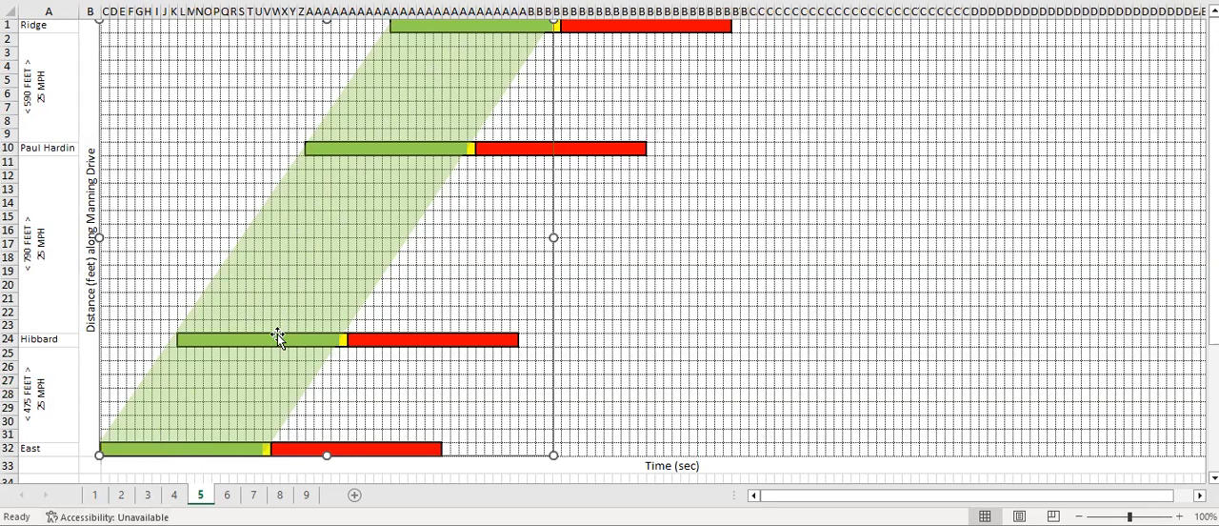
click(227, 496)
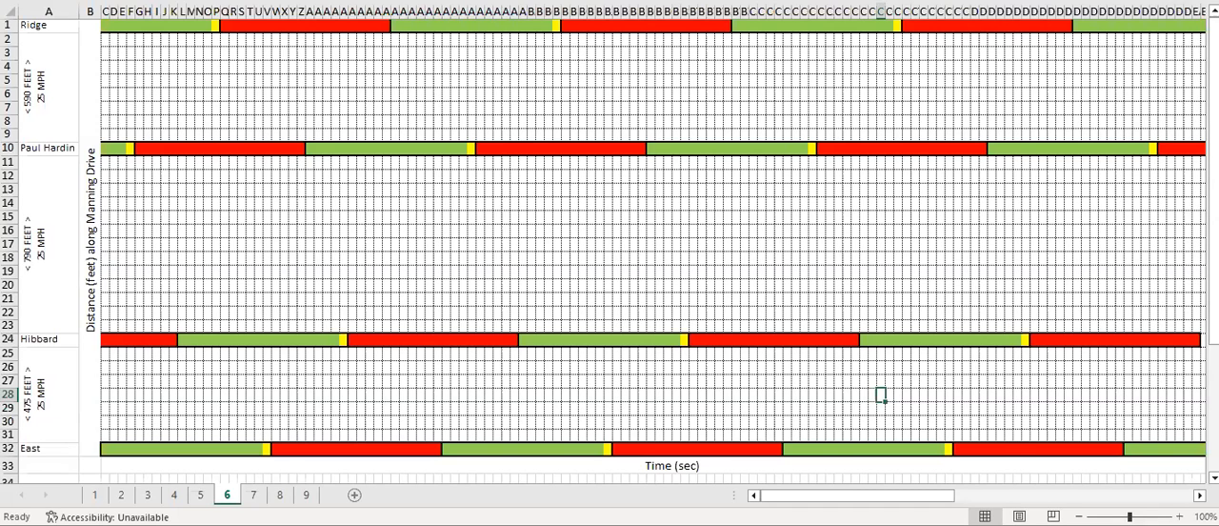
Show sheet 7's repeating green bands with the 30 seconds width marker
click(253, 495)
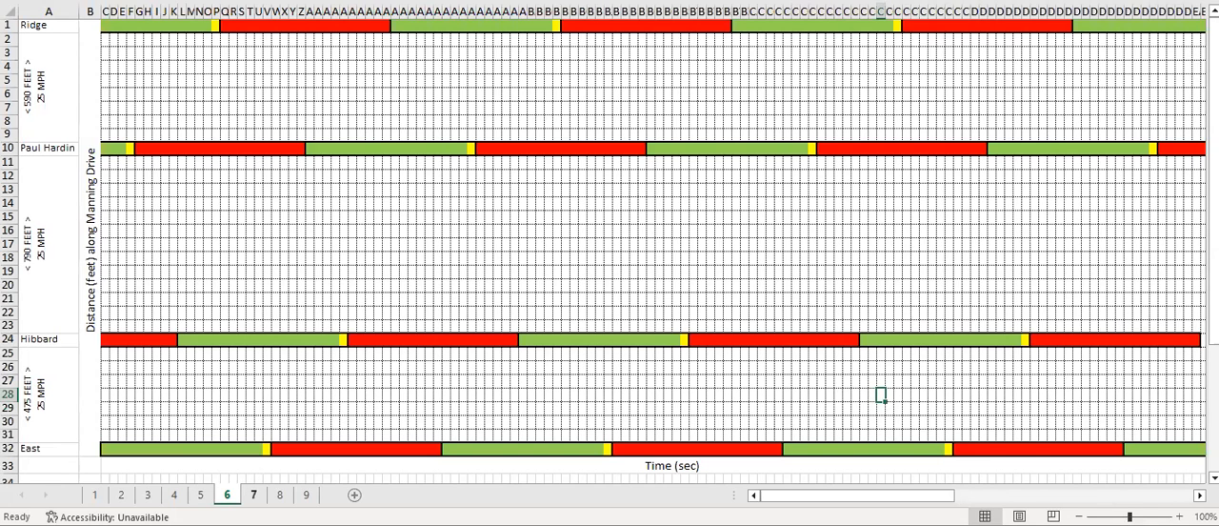
click(252, 495)
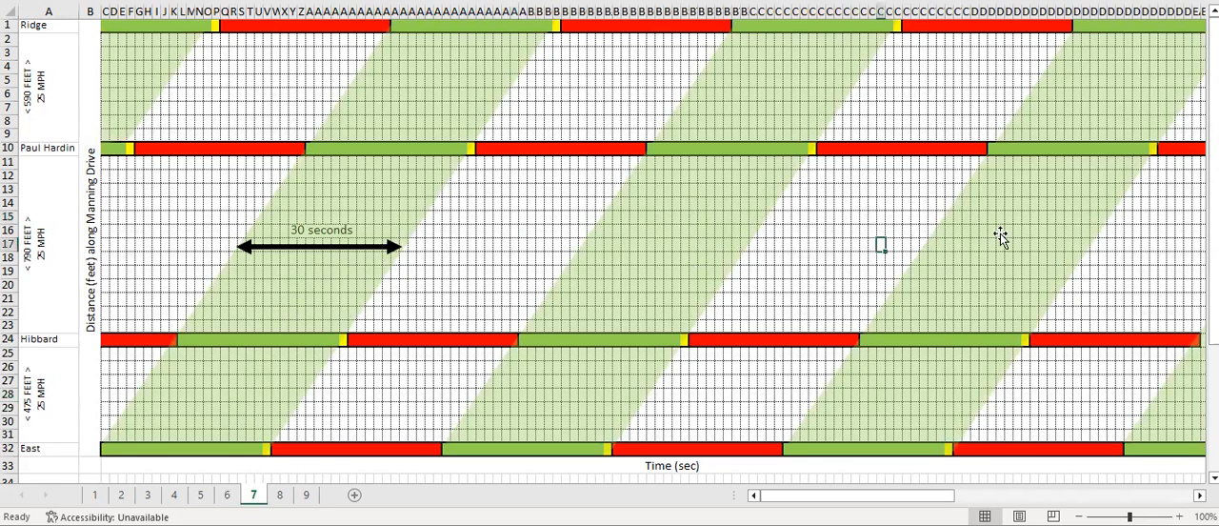
mouse_move(1002, 263)
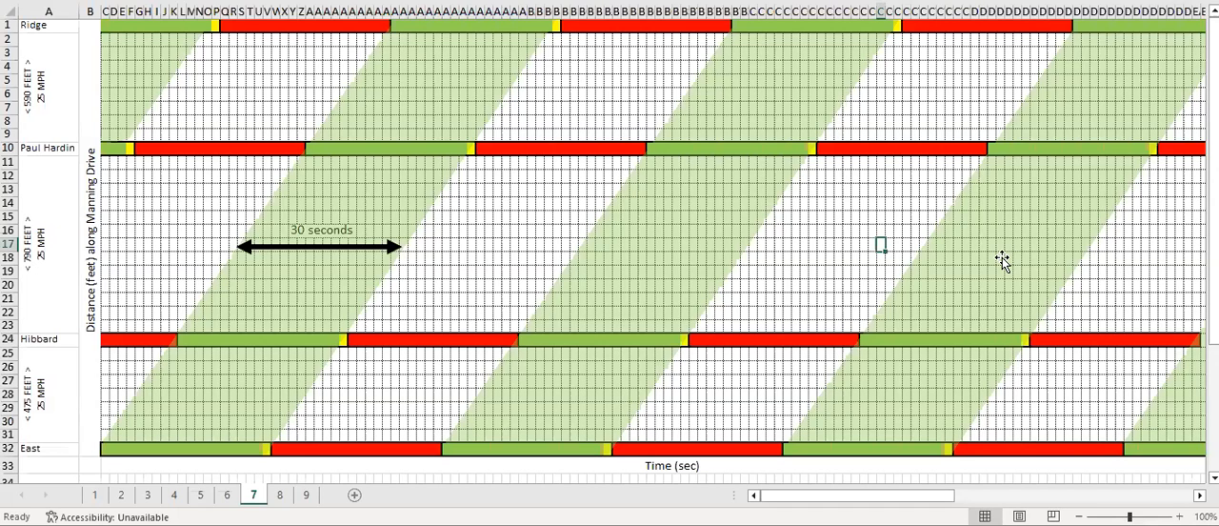
mouse_move(541, 473)
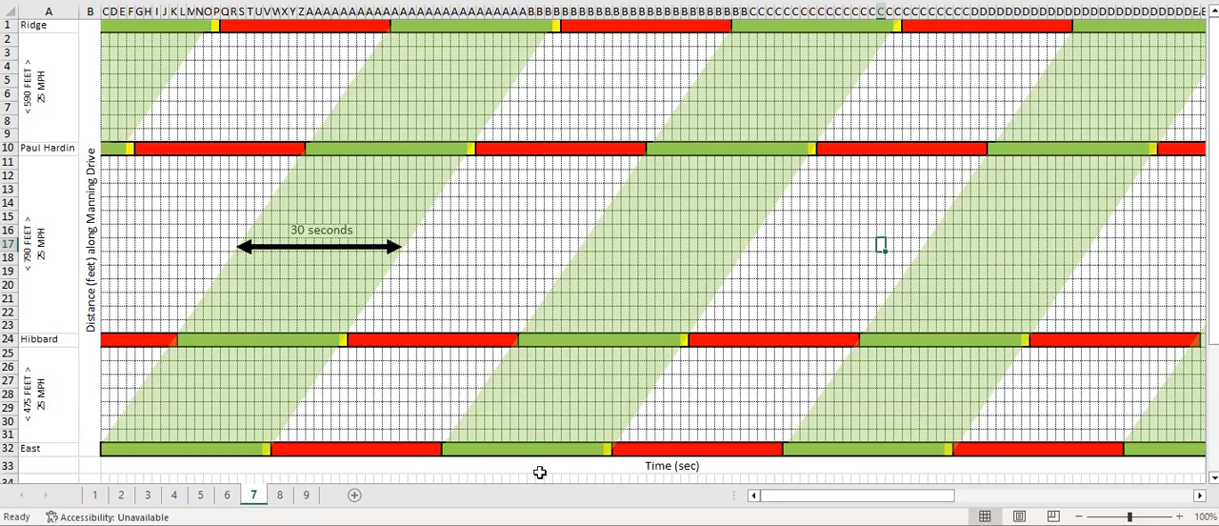
Show sheet 8's blue progression arrows moving up within the green bands
click(278, 495)
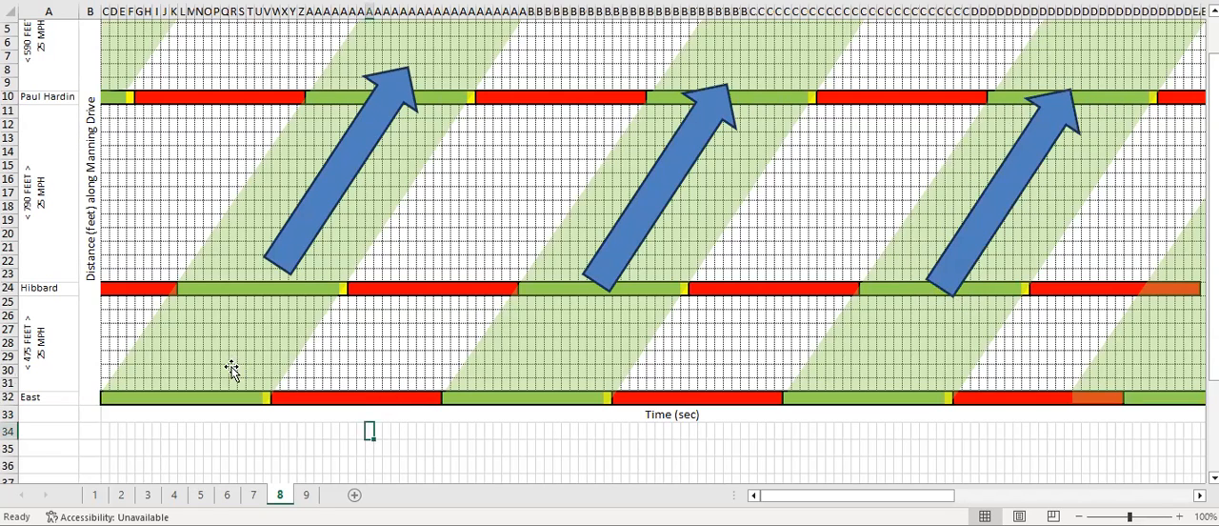
scroll(up, 3)
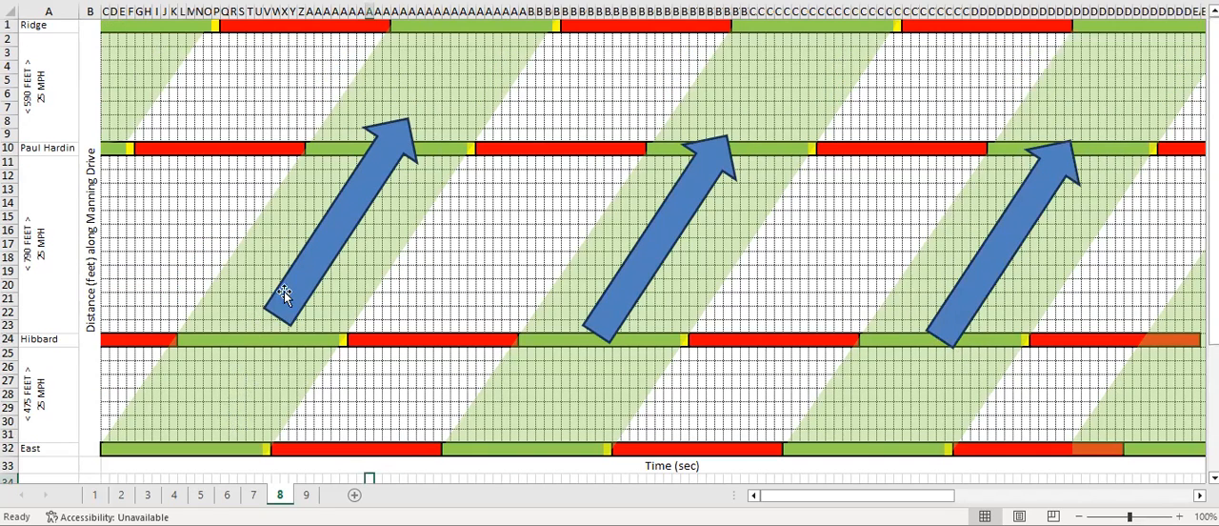
mouse_move(347, 366)
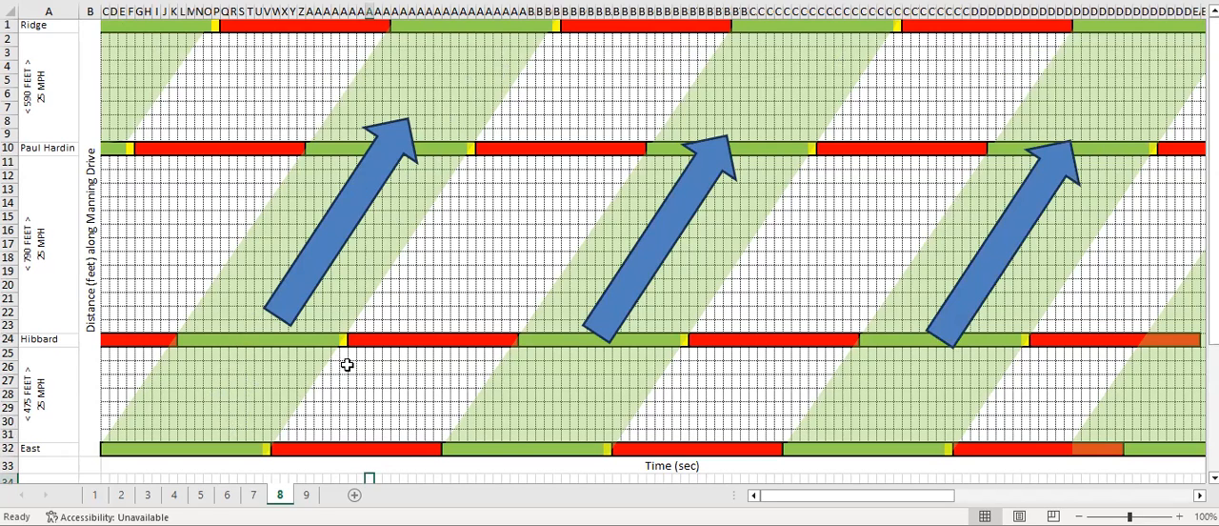
mouse_move(320, 493)
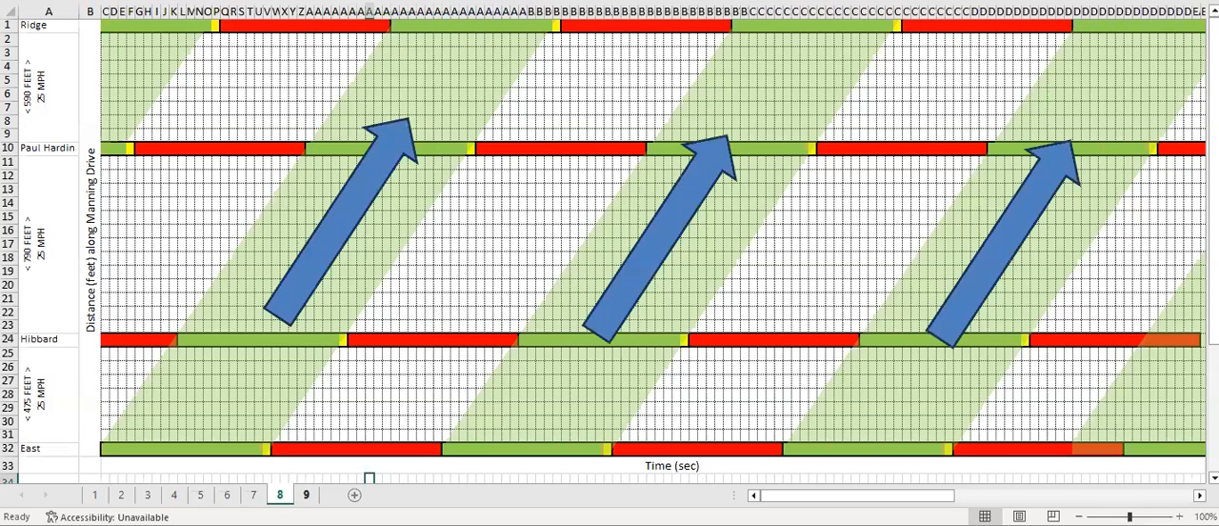
Show sheet 9's black vehicle trajectory descending from Ridge to East
click(305, 495)
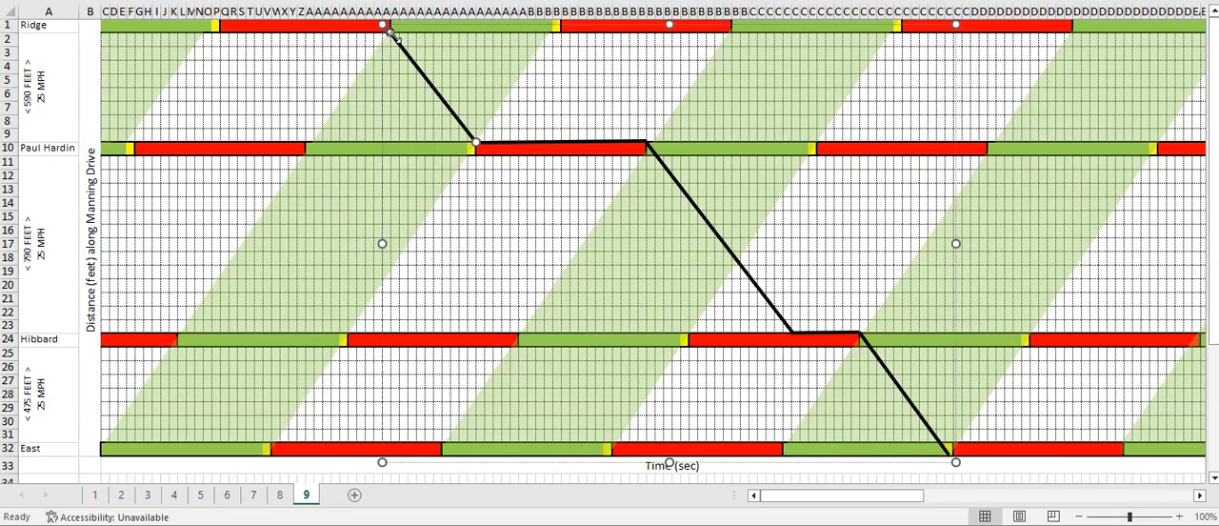
mouse_move(333, 68)
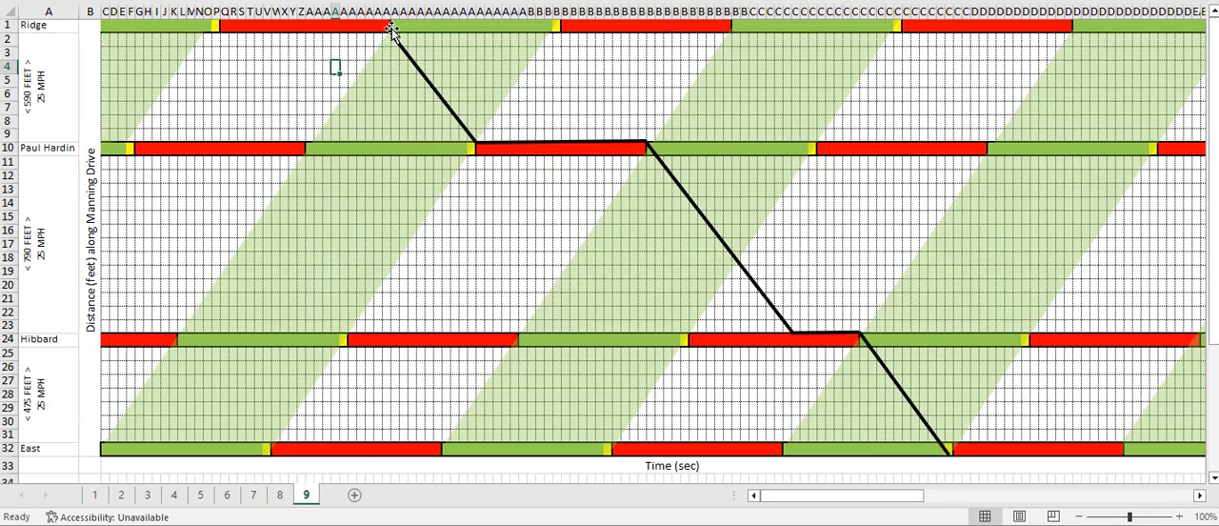
mouse_move(476, 137)
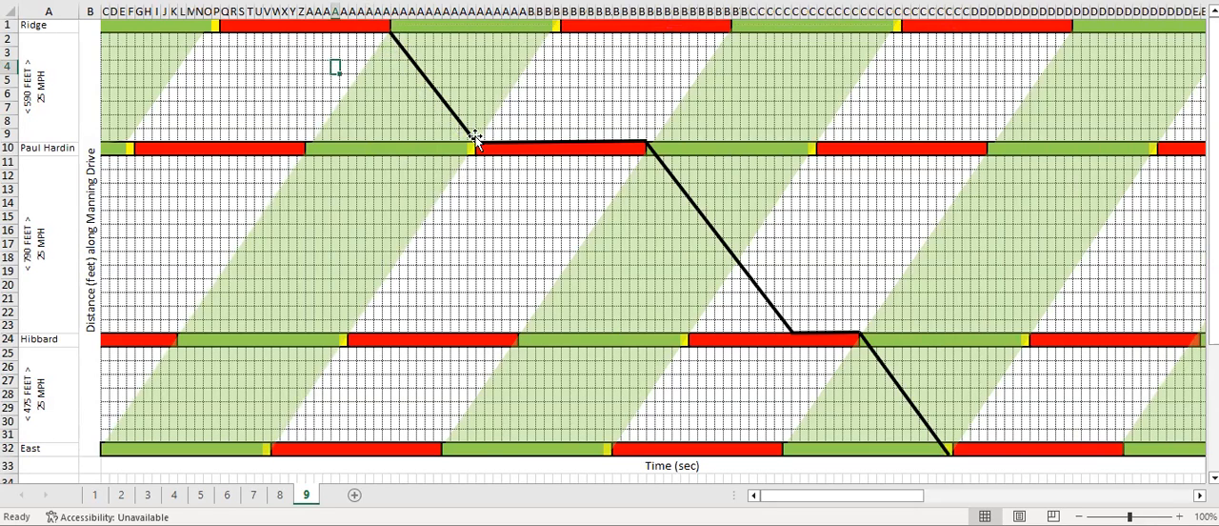
mouse_move(476, 156)
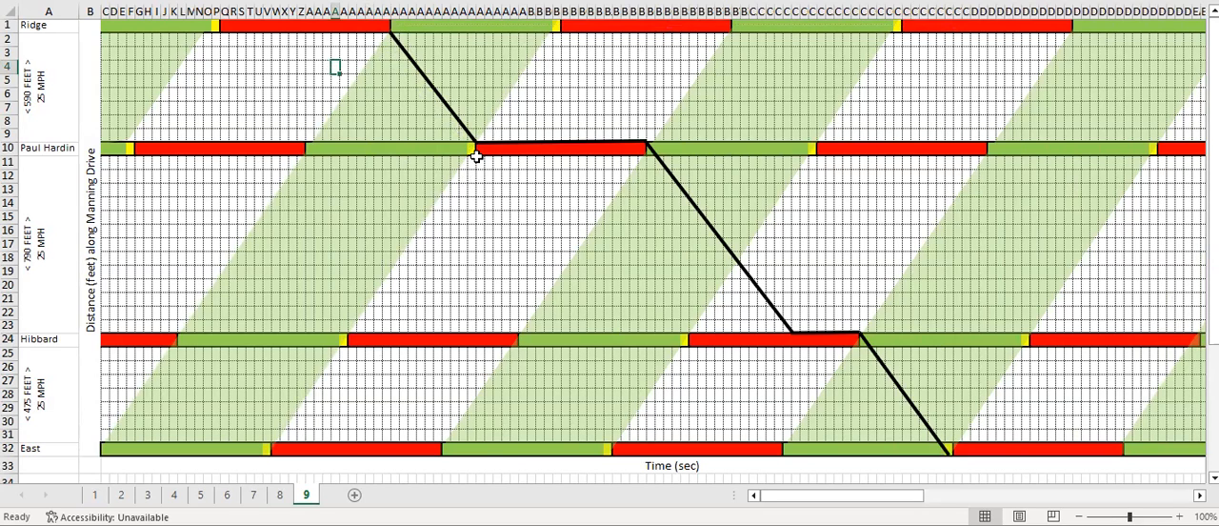
mouse_move(476, 173)
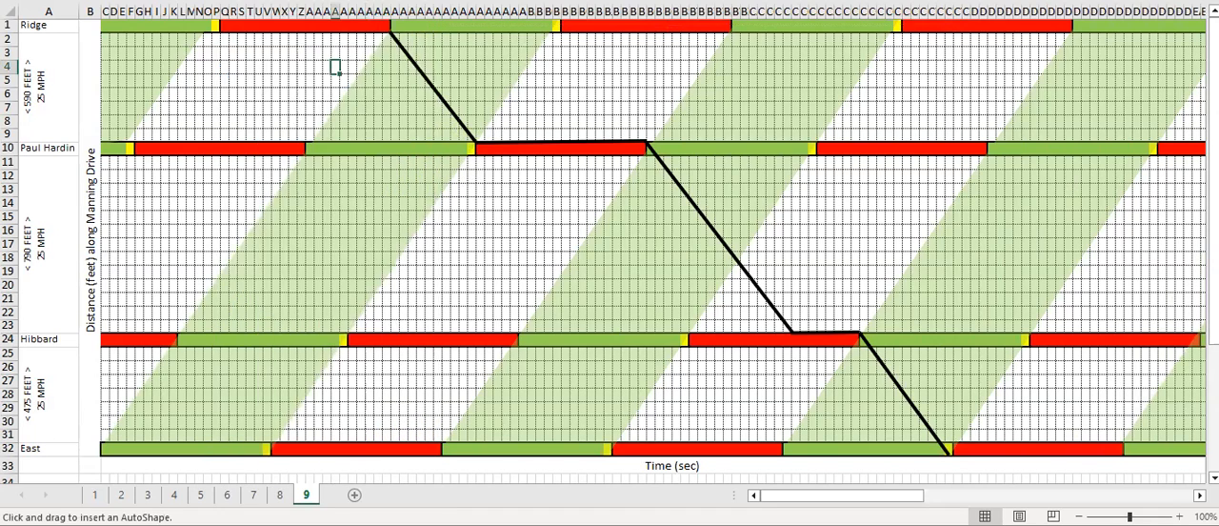
mouse_move(408, 103)
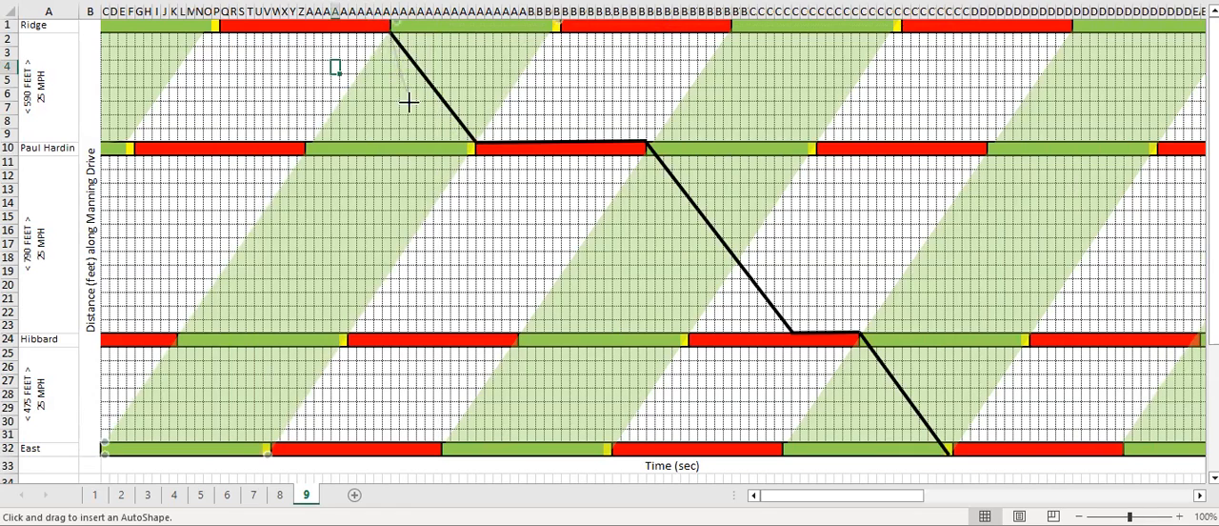
mouse_move(467, 210)
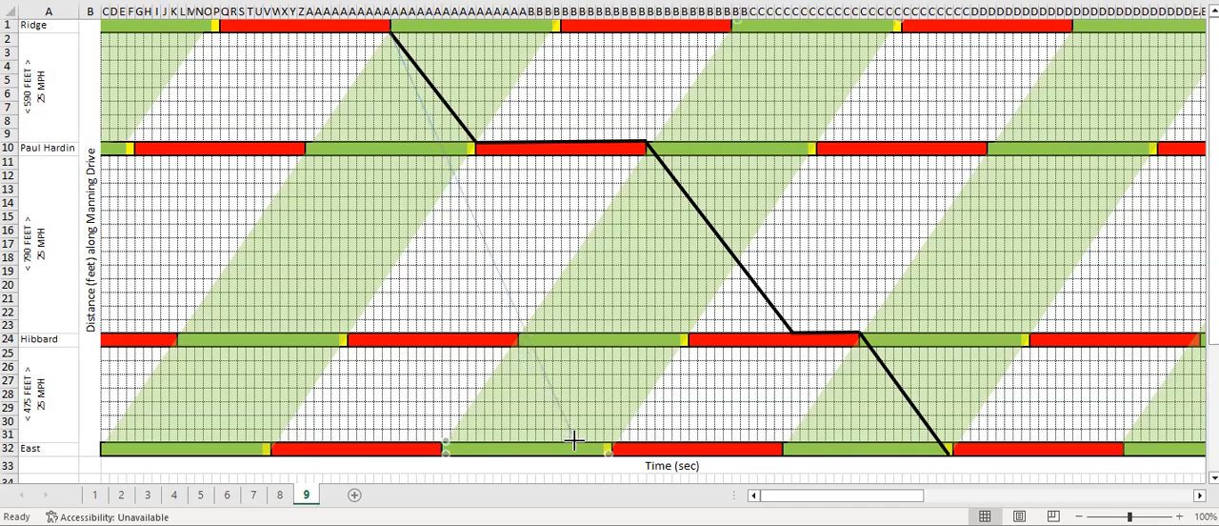
Draw a thin straight test line from the trajectory's Ridge start down toward East
drag(576, 439, 390, 40)
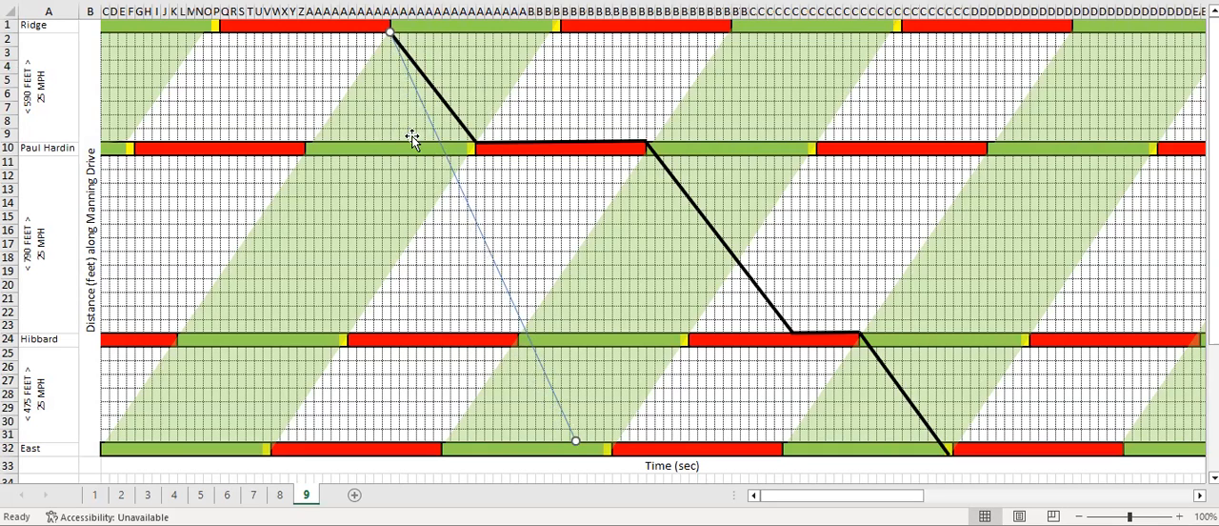
mouse_move(457, 145)
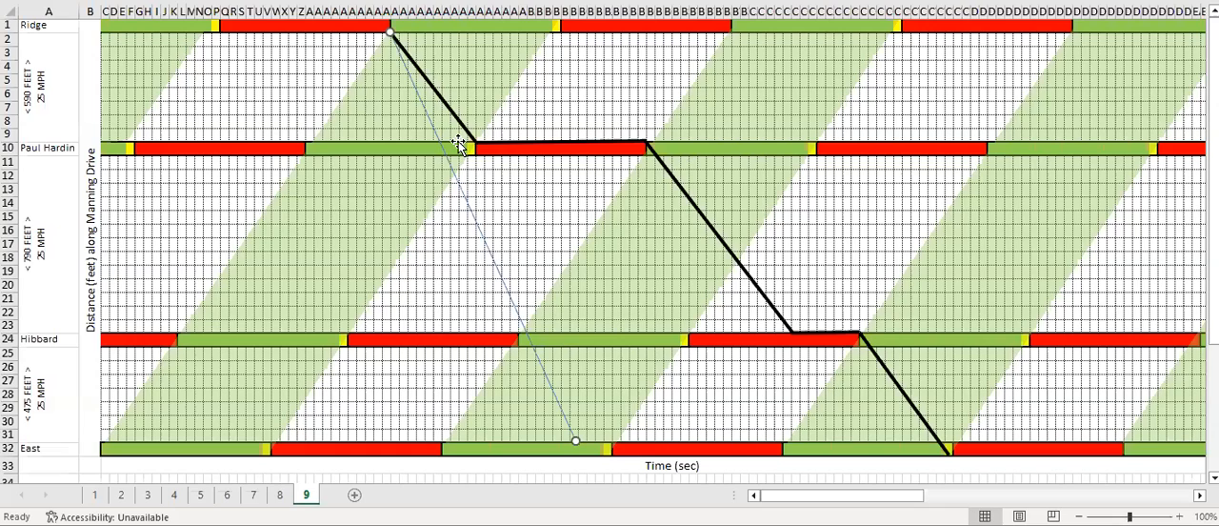
mouse_move(107, 427)
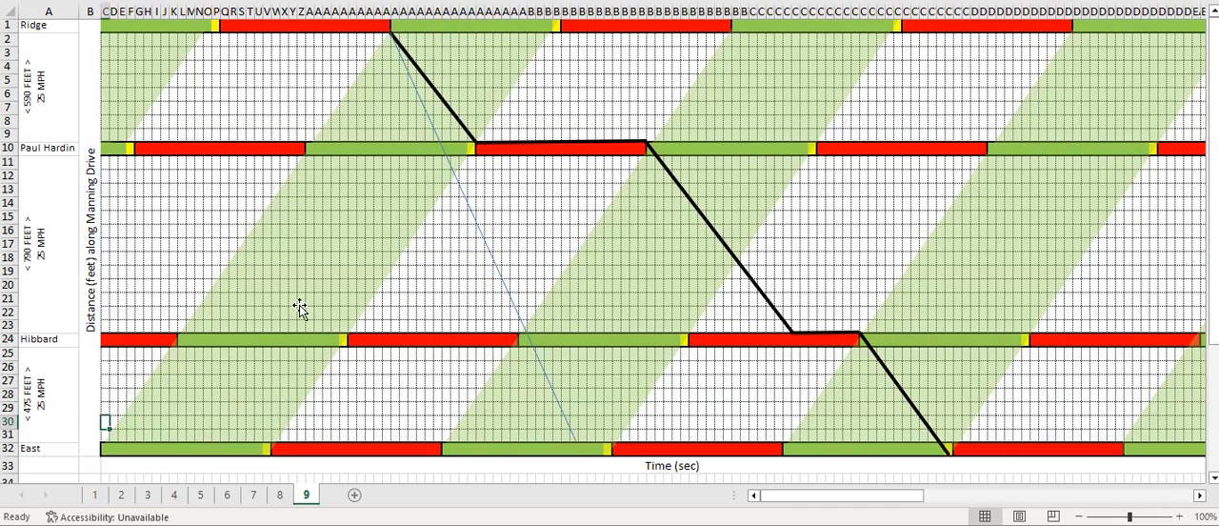
mouse_move(181, 434)
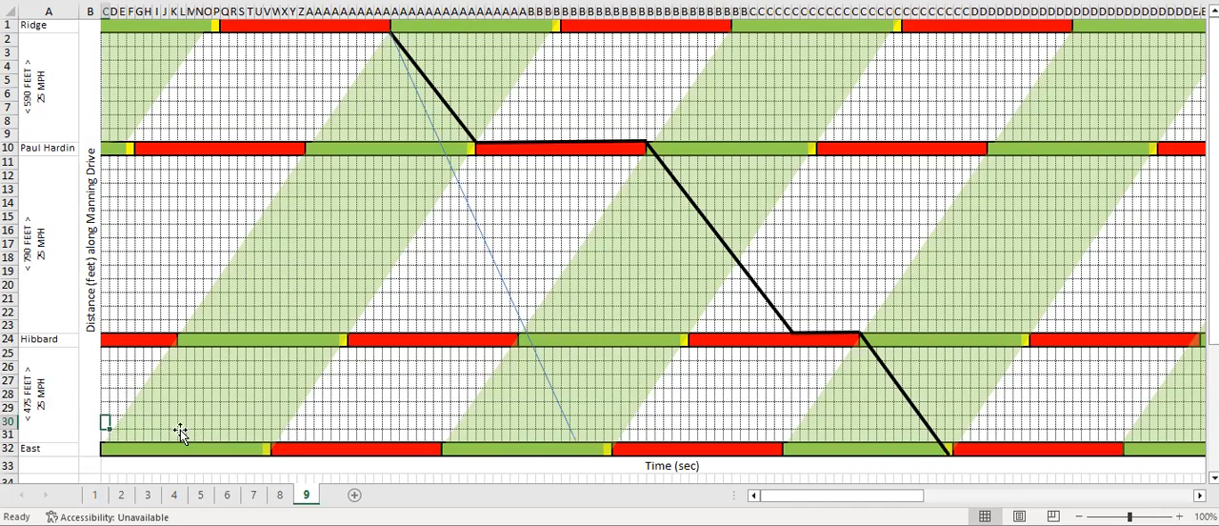
mouse_move(480, 76)
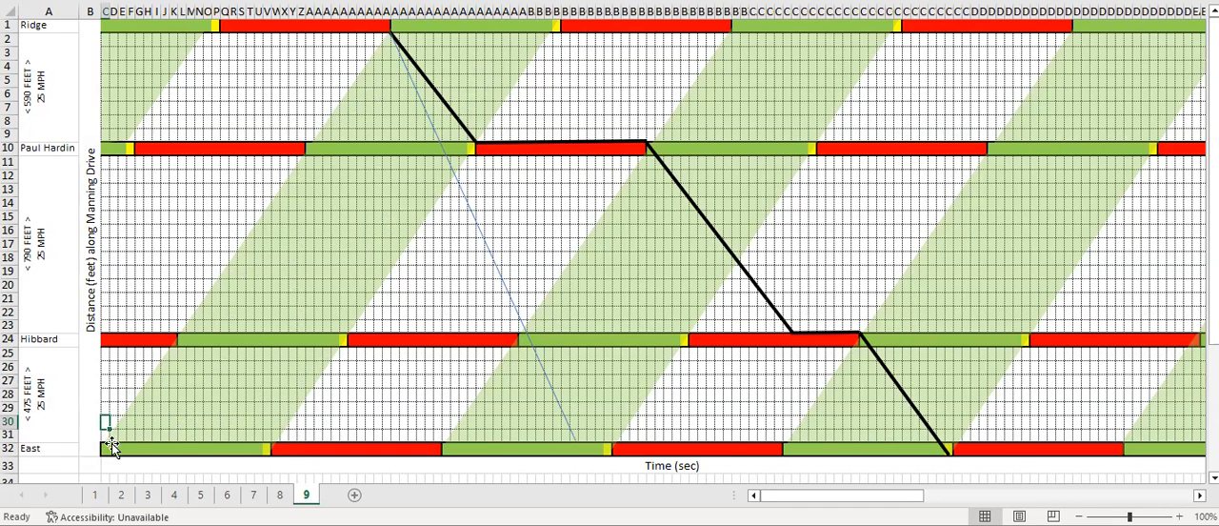
mouse_move(515, 61)
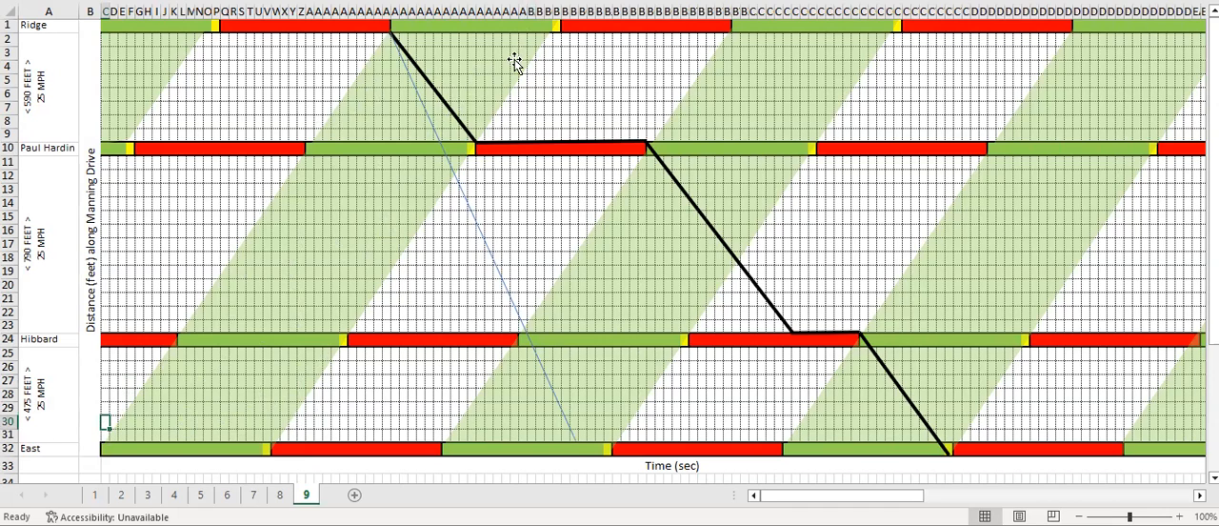
mouse_move(392, 29)
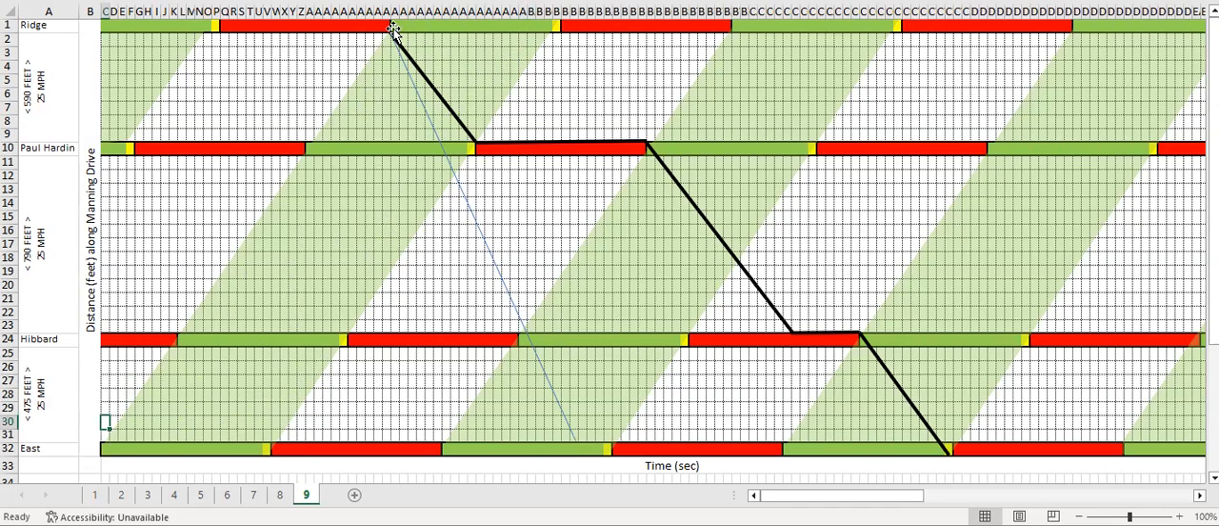
mouse_move(965, 476)
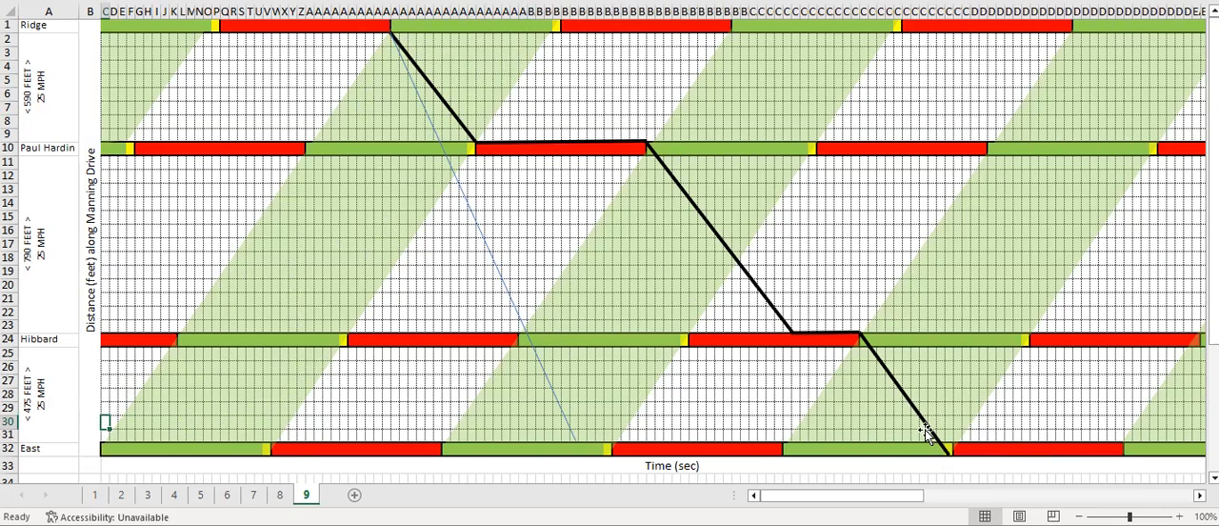
mouse_move(485, 278)
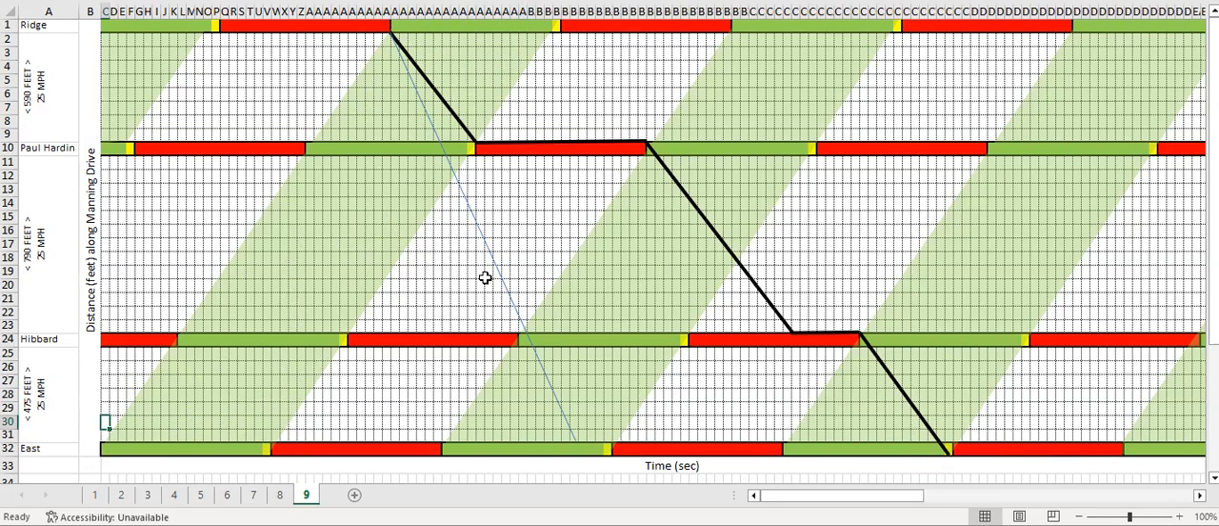
mouse_move(495, 267)
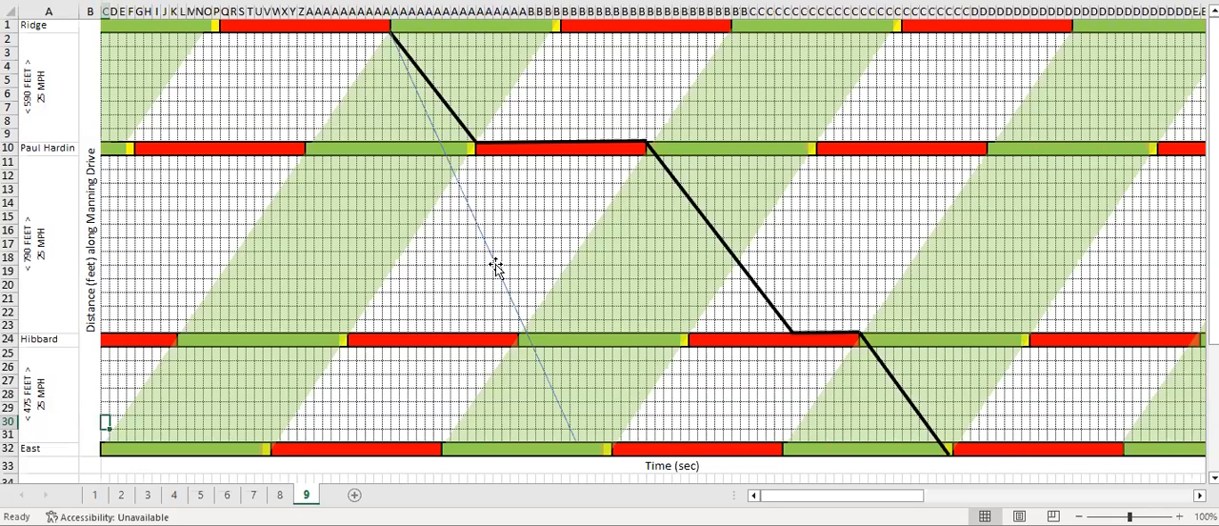
mouse_move(434, 78)
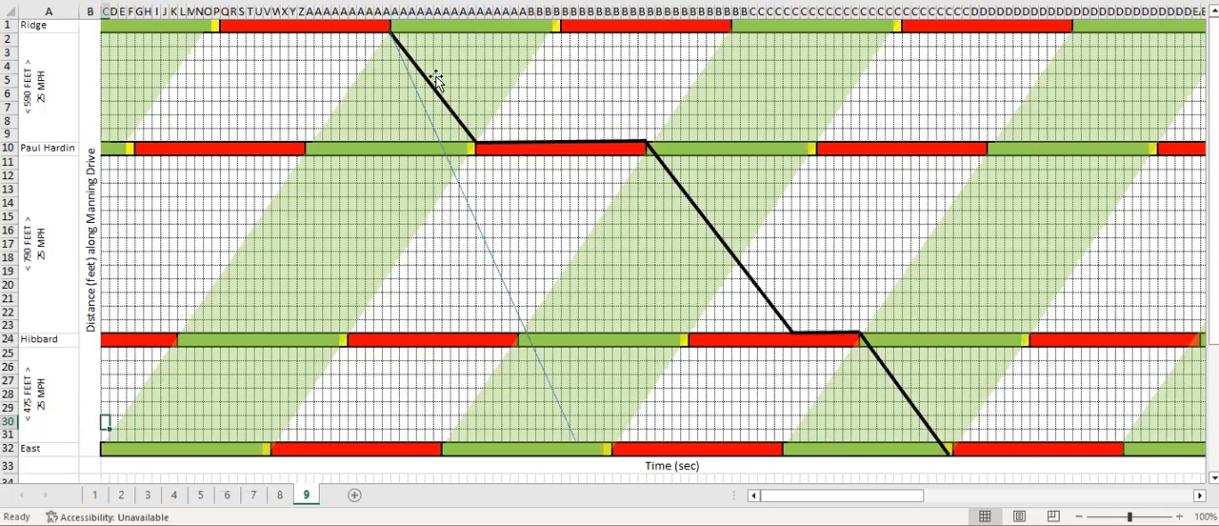
mouse_move(728, 293)
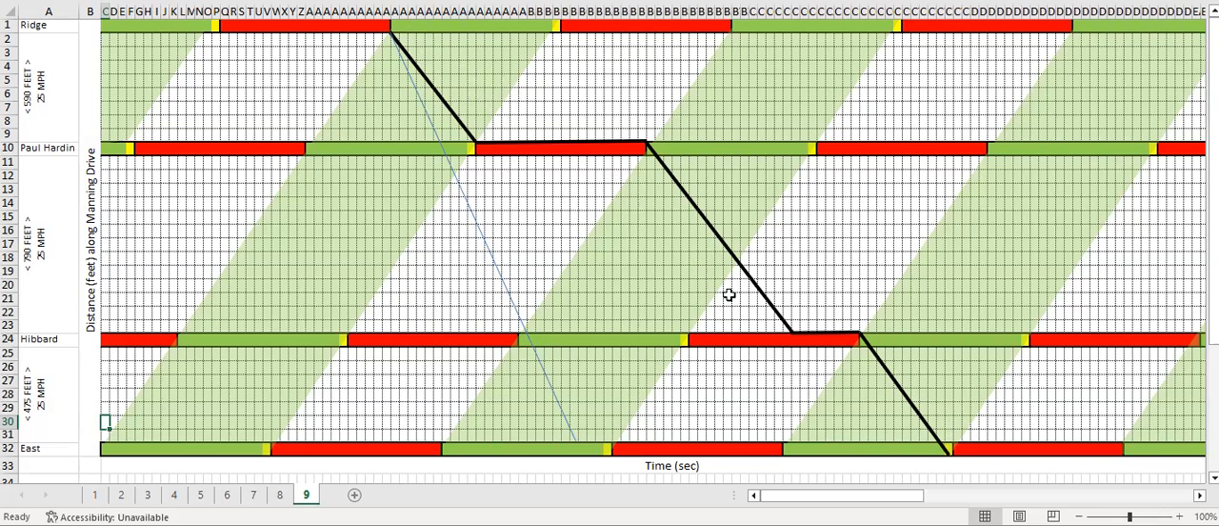
mouse_move(682, 312)
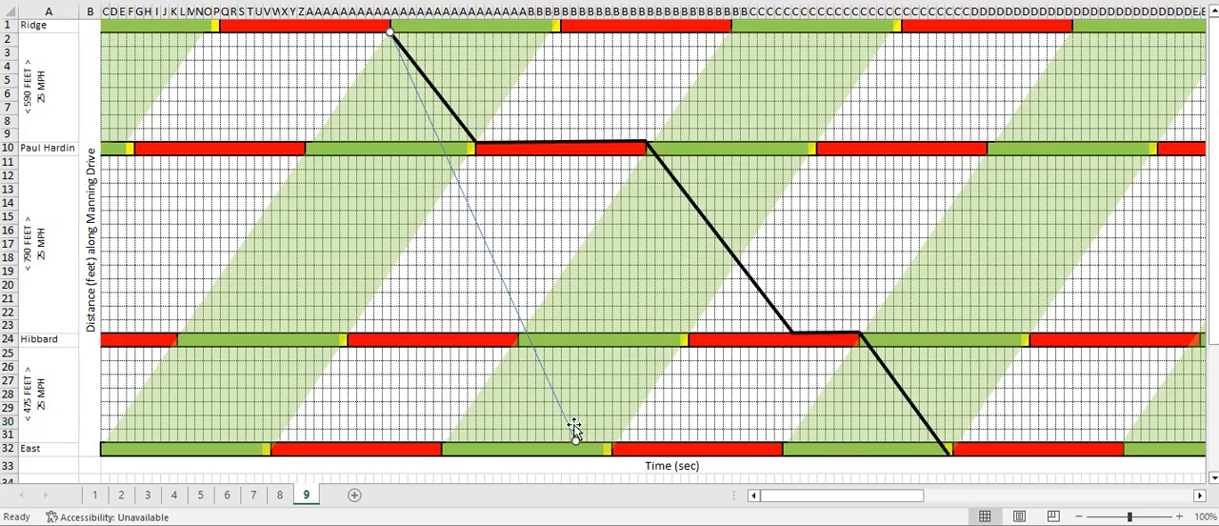
mouse_move(571, 437)
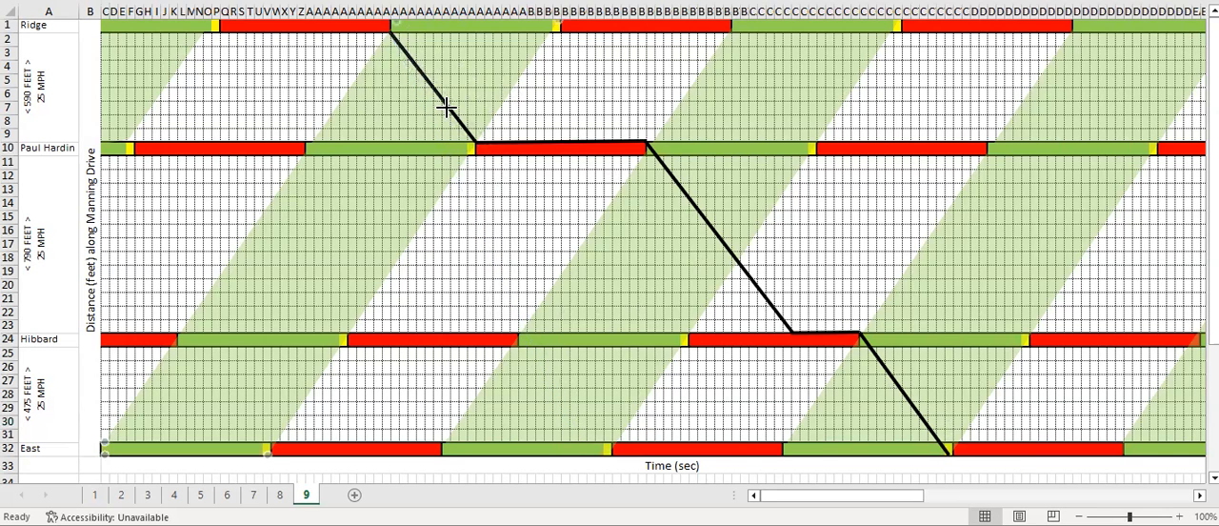
Start a thin vehicle line beside the trajectory's Ridge-to-Paul Hardin leg
click(448, 106)
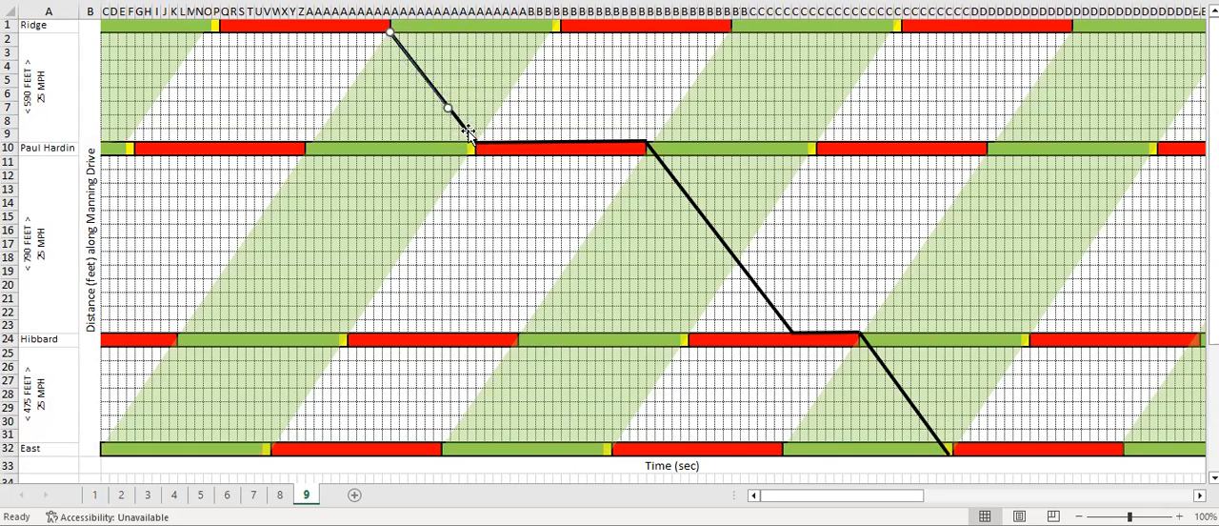
mouse_move(503, 151)
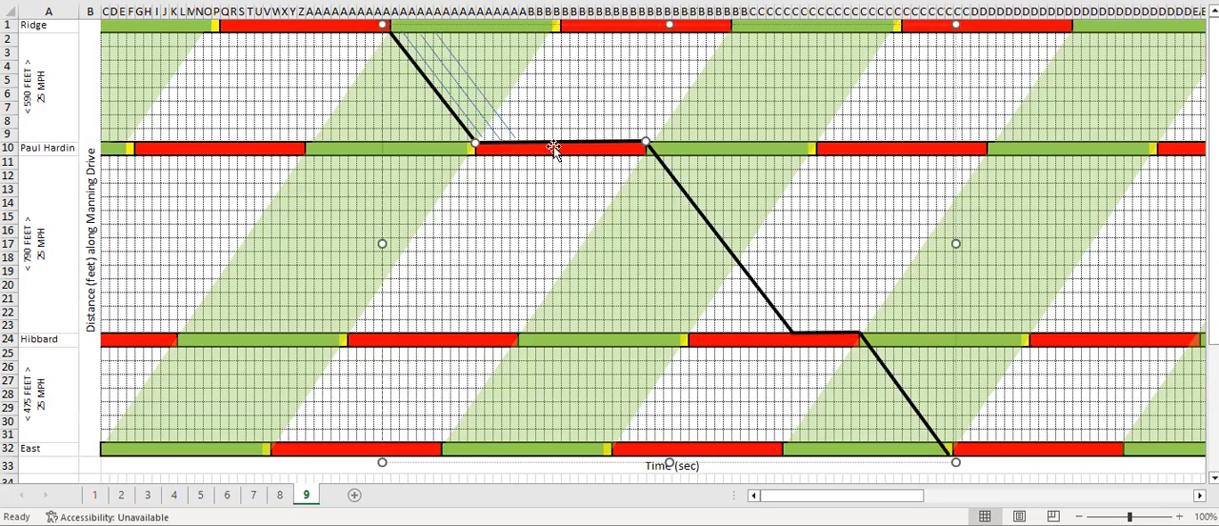
mouse_move(551, 461)
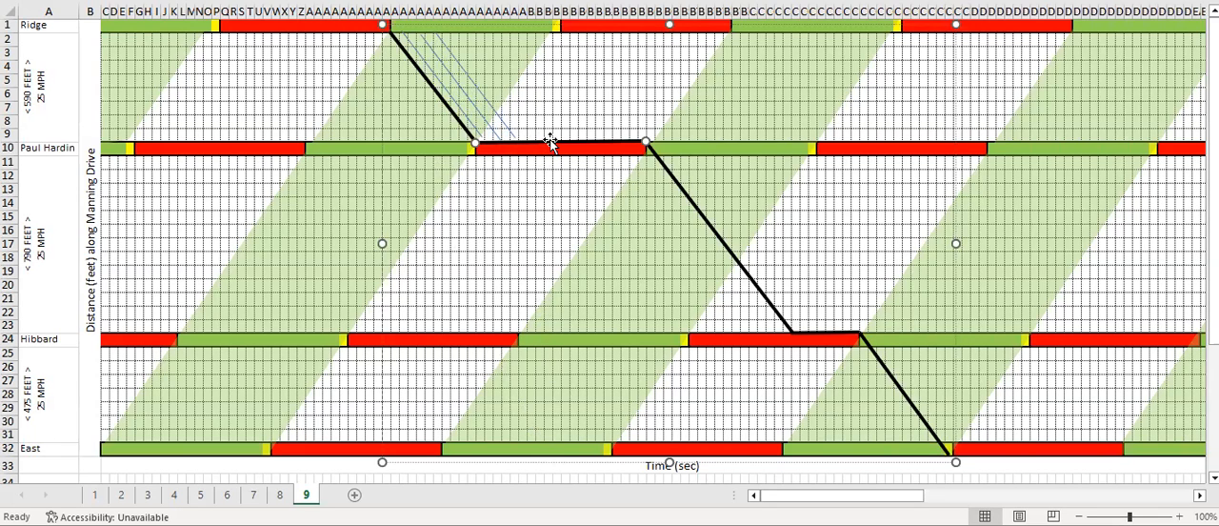
mouse_move(543, 181)
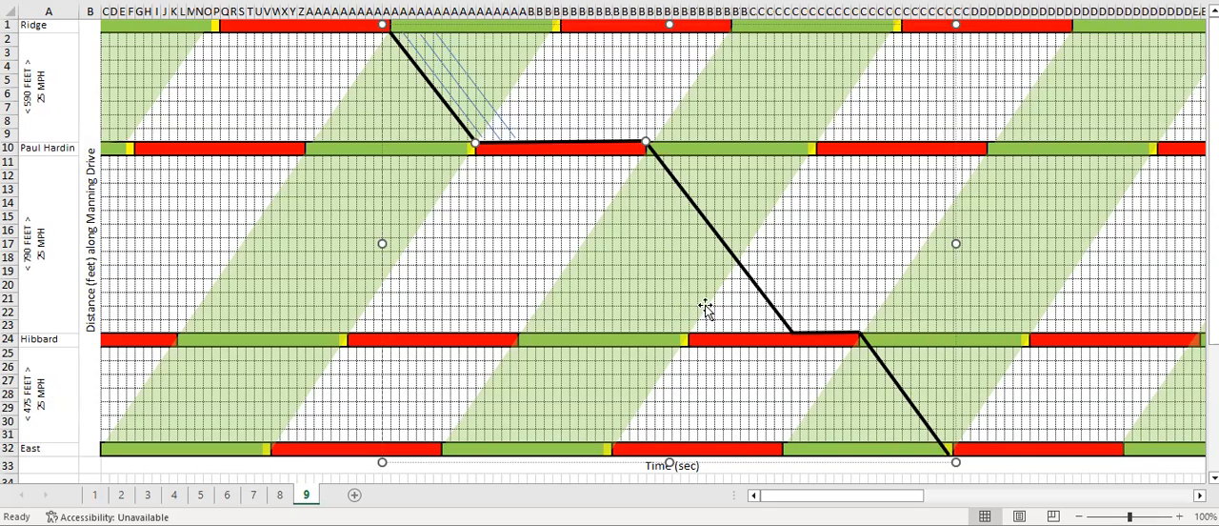
mouse_move(779, 331)
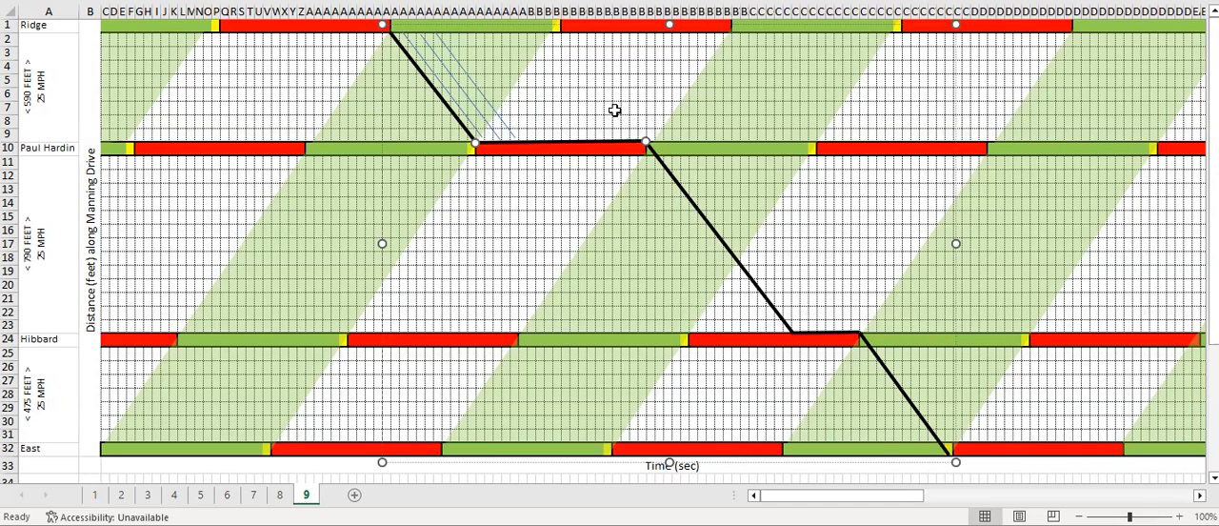
mouse_move(770, 304)
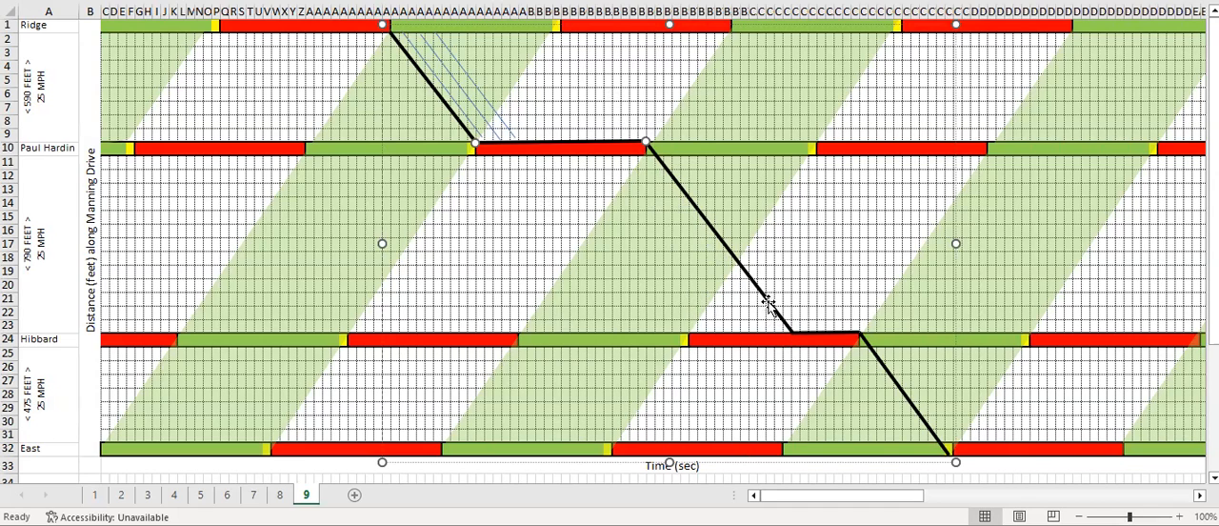
mouse_move(812, 238)
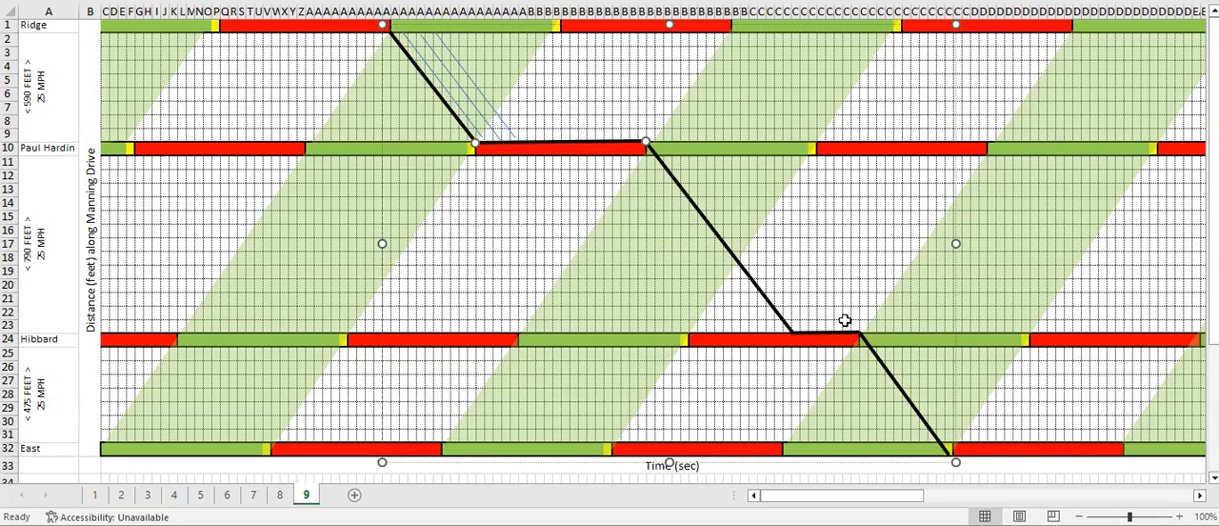
mouse_move(858, 335)
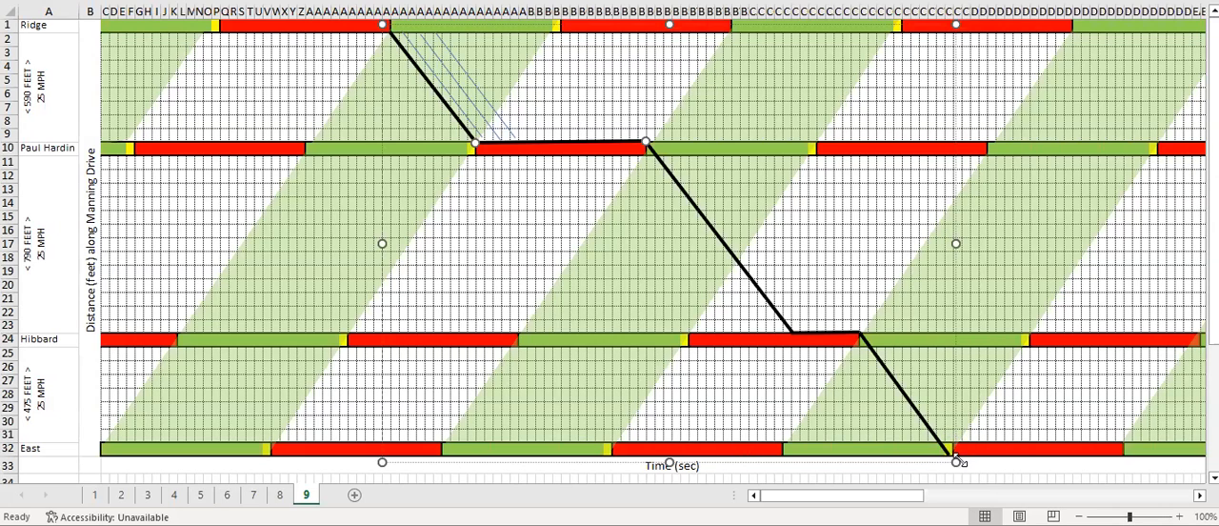
mouse_move(549, 183)
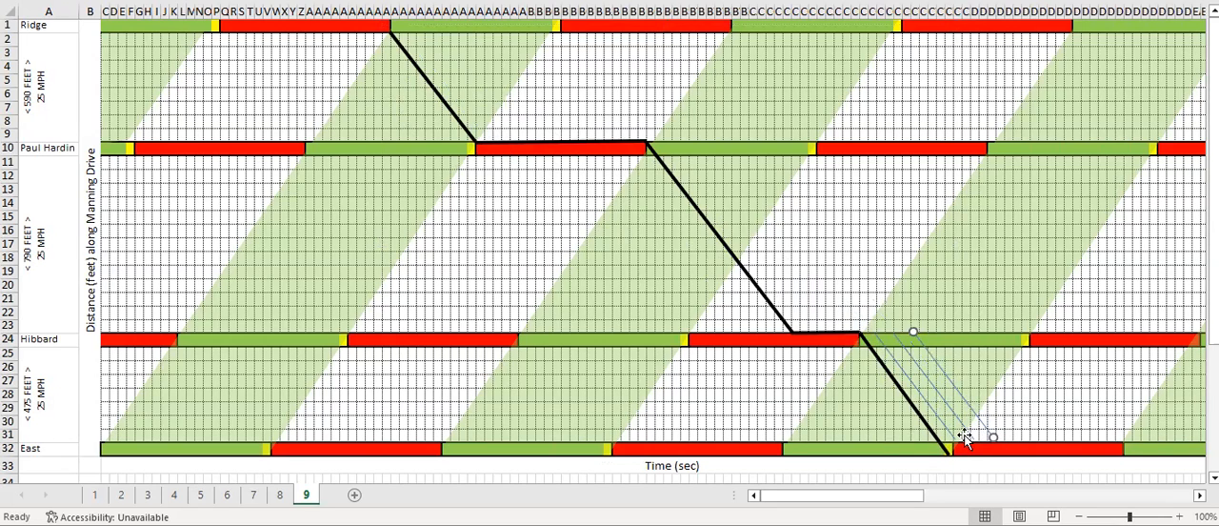
mouse_move(1160, 438)
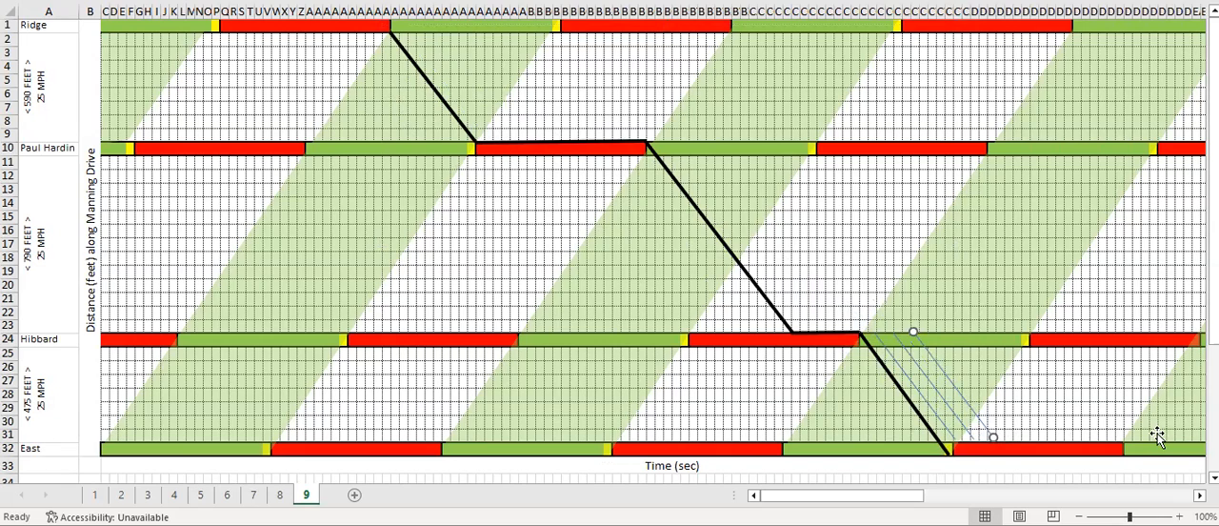
mouse_move(914, 421)
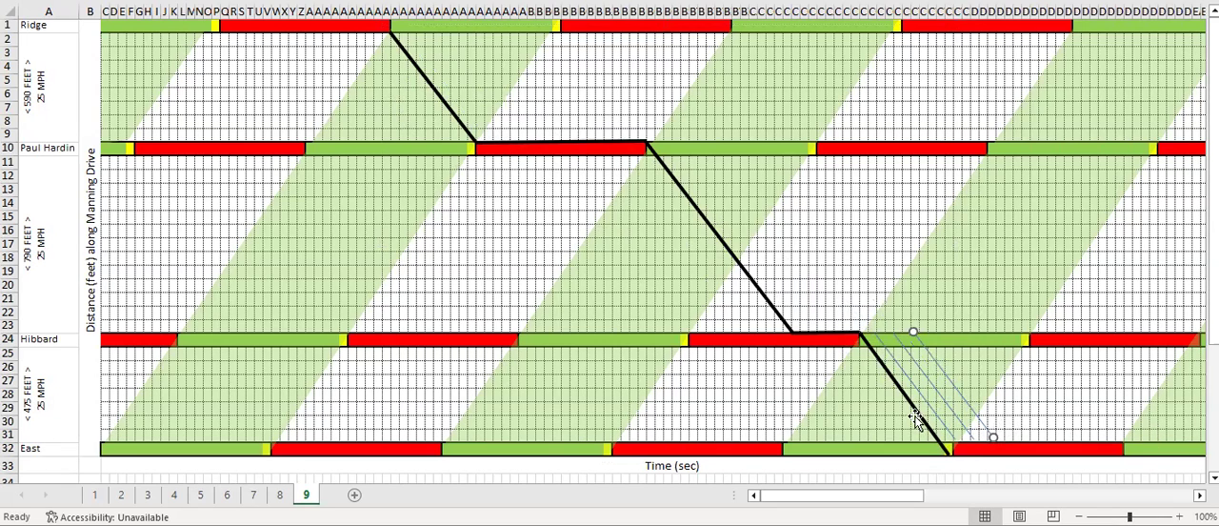
mouse_move(457, 65)
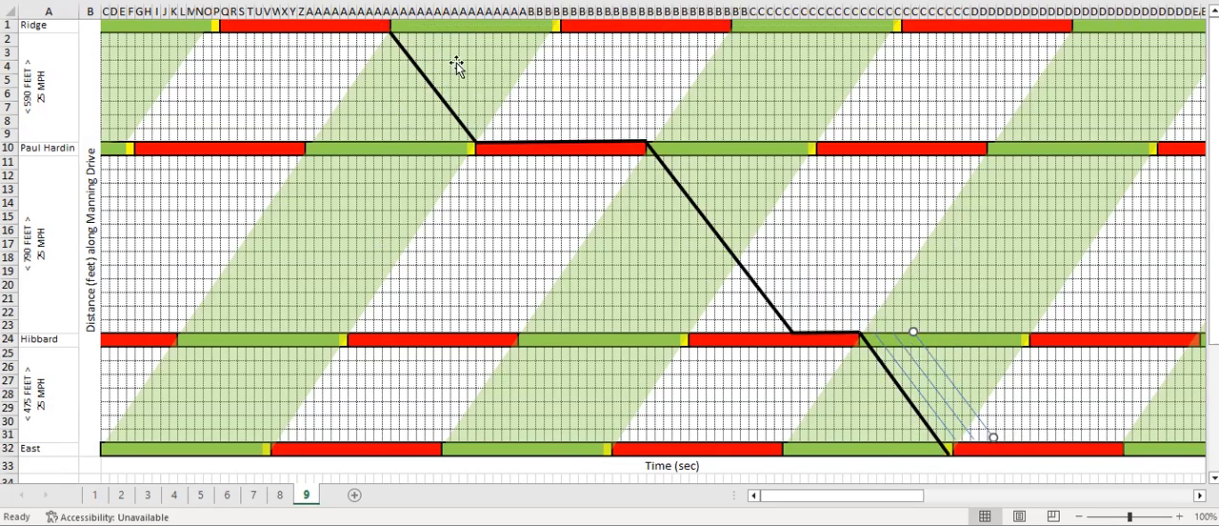
mouse_move(822, 339)
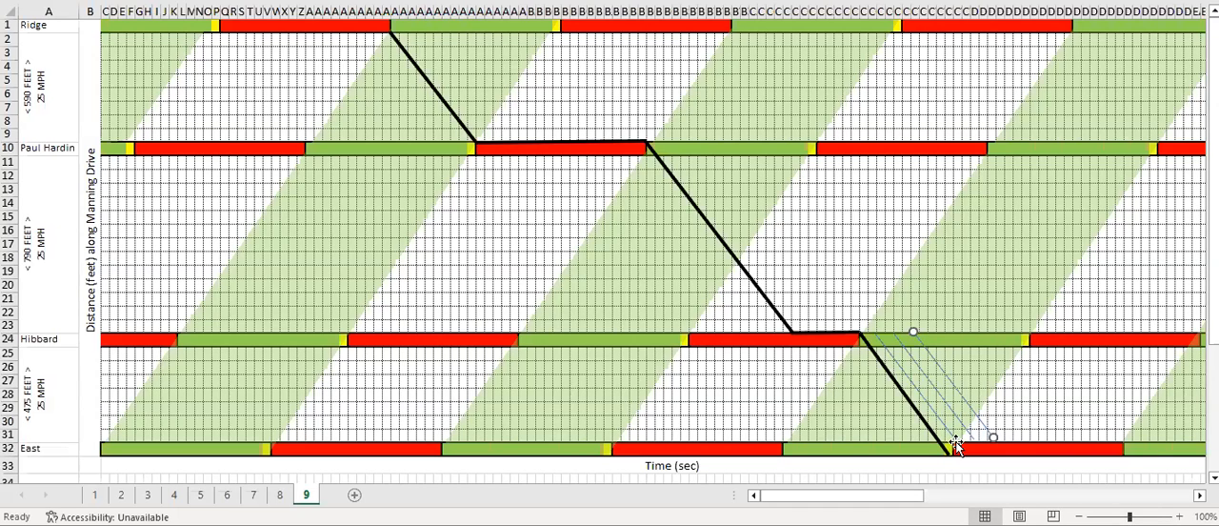
mouse_move(747, 318)
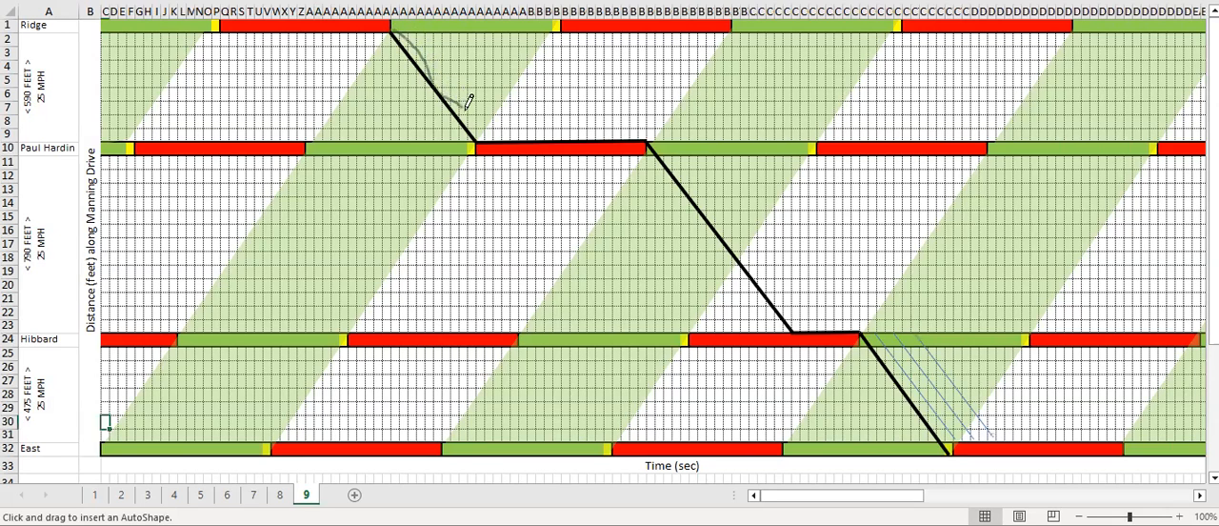
Freehand-sketch a realistic vehicle trajectory hugging the black path from Ridge toward East
drag(467, 103, 567, 134)
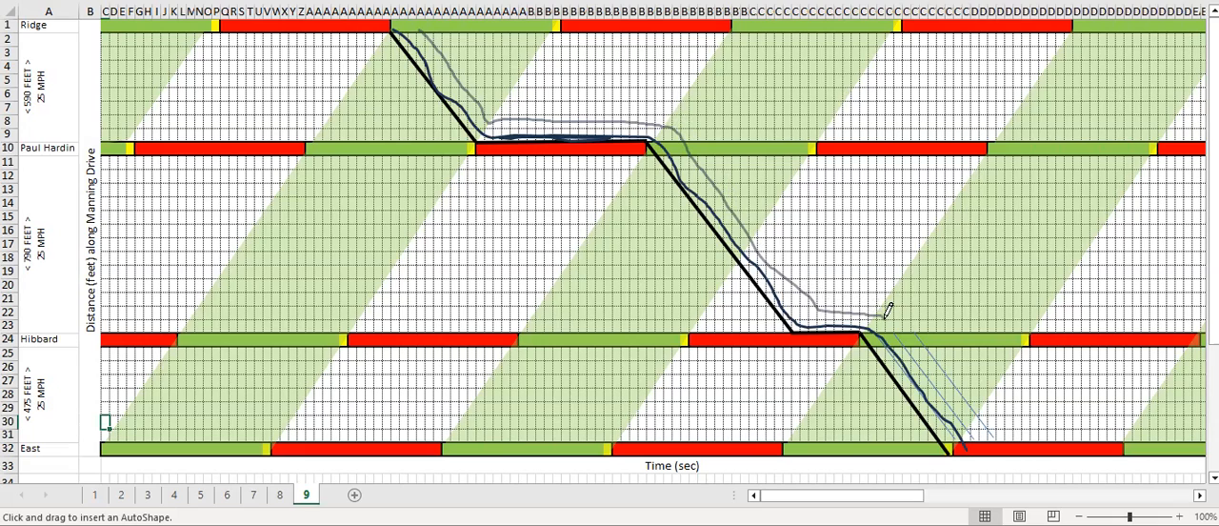
mouse_move(891, 323)
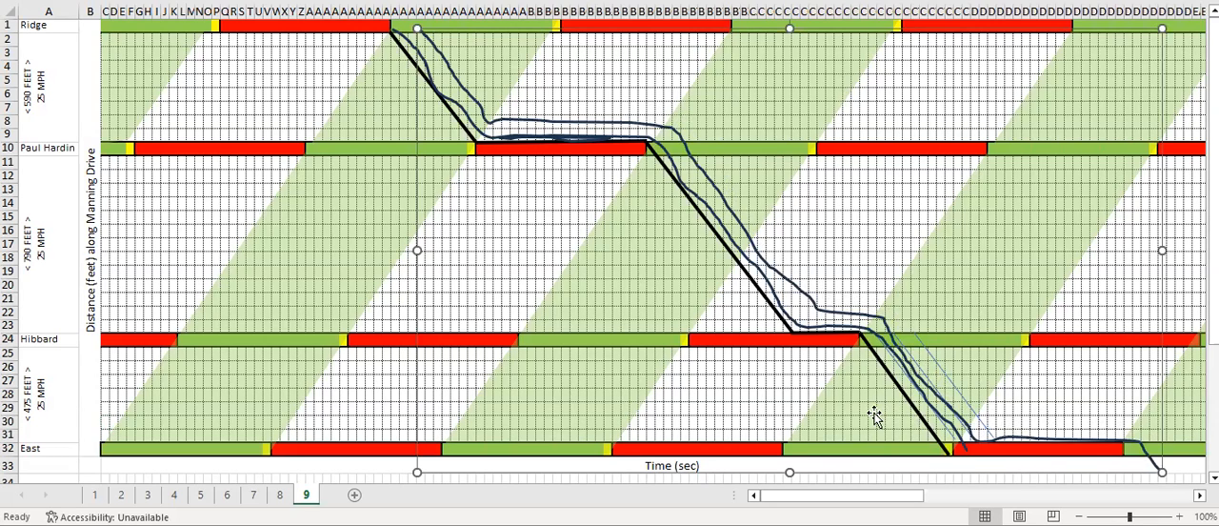
mouse_move(825, 331)
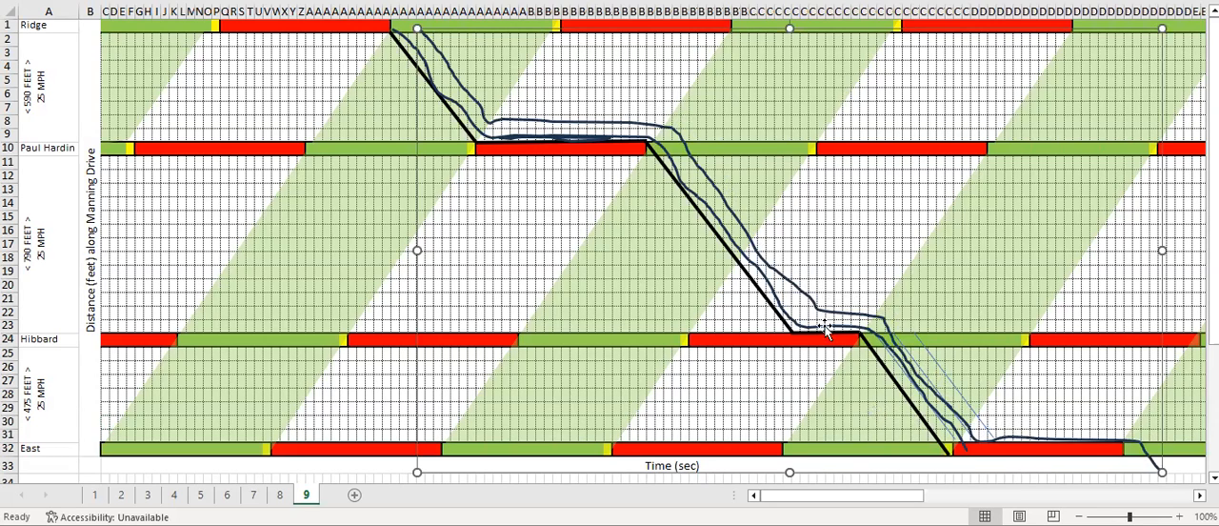
mouse_move(289, 229)
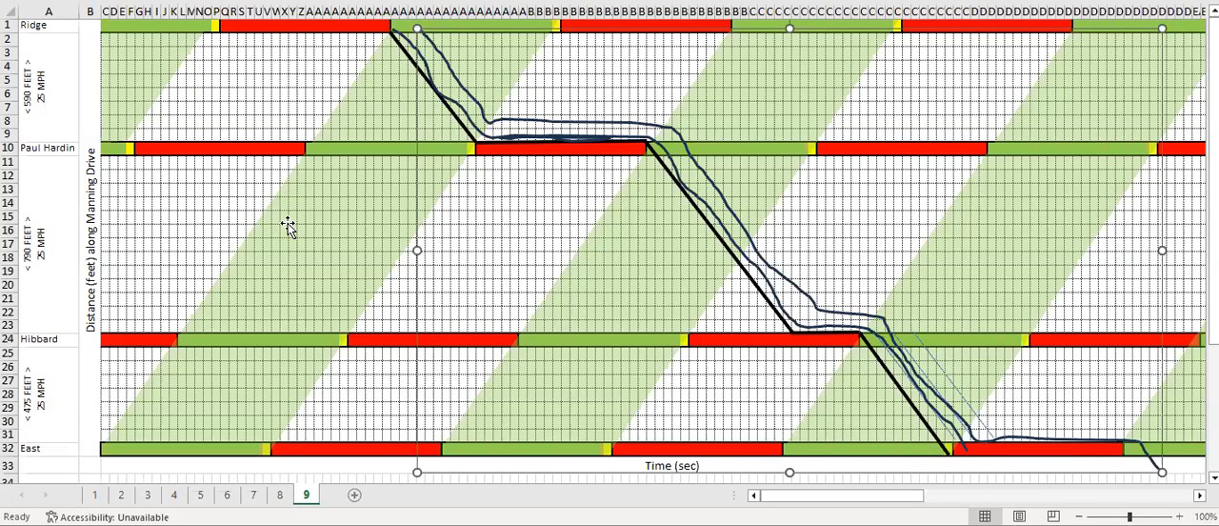
mouse_move(484, 211)
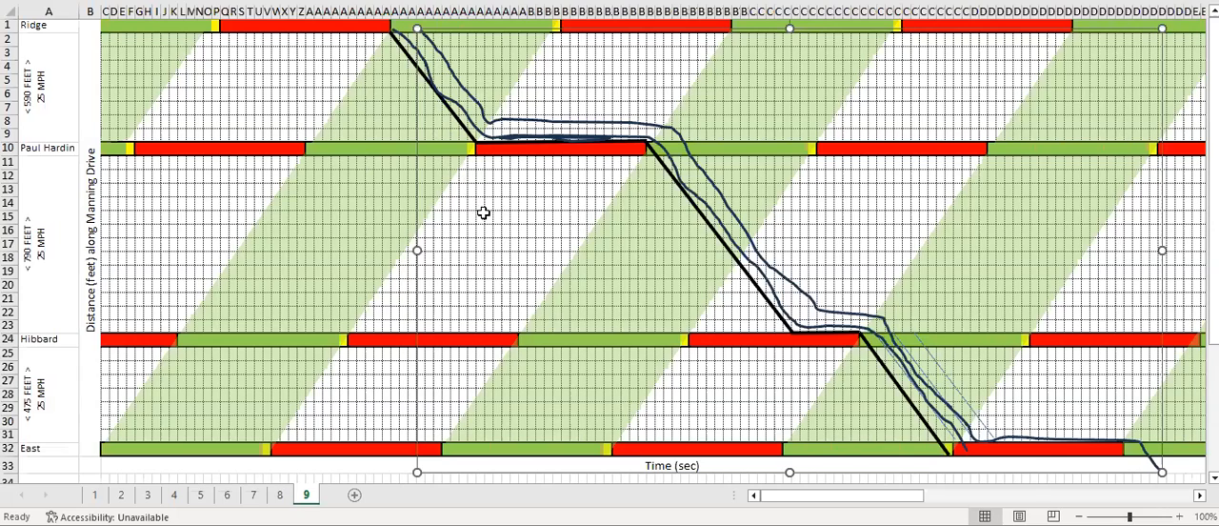